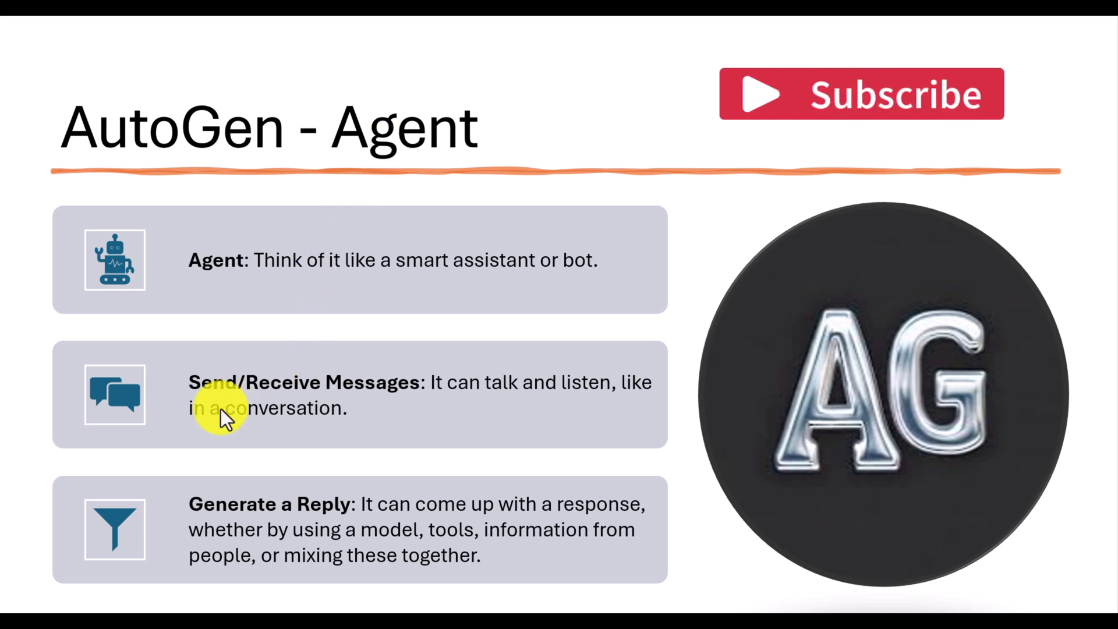
pyautogui.moveTo(471, 435)
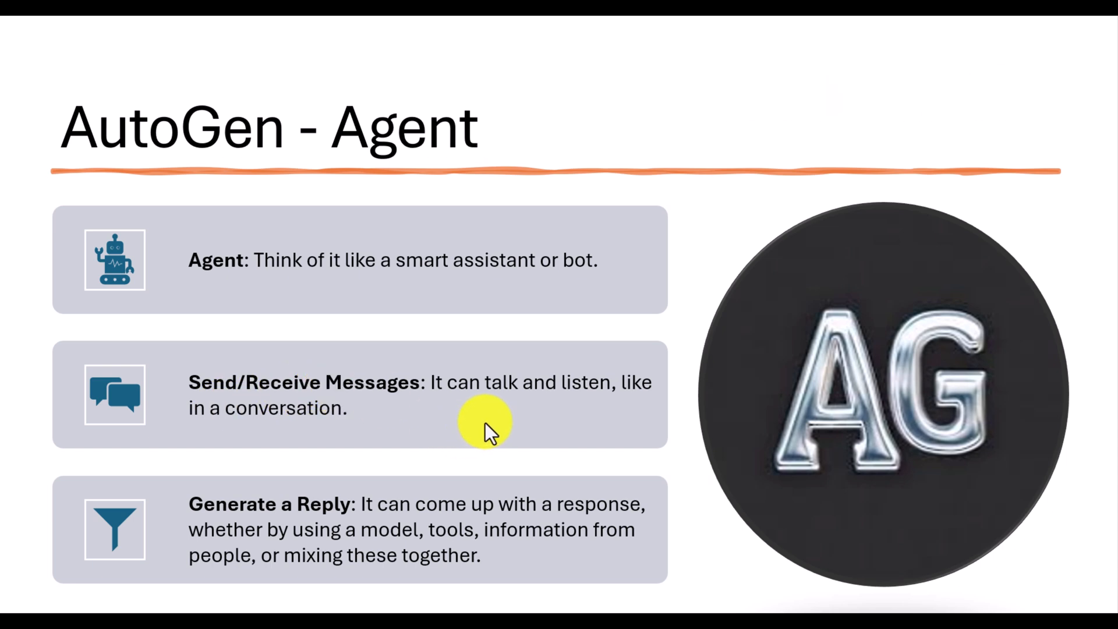
pyautogui.moveTo(438, 420)
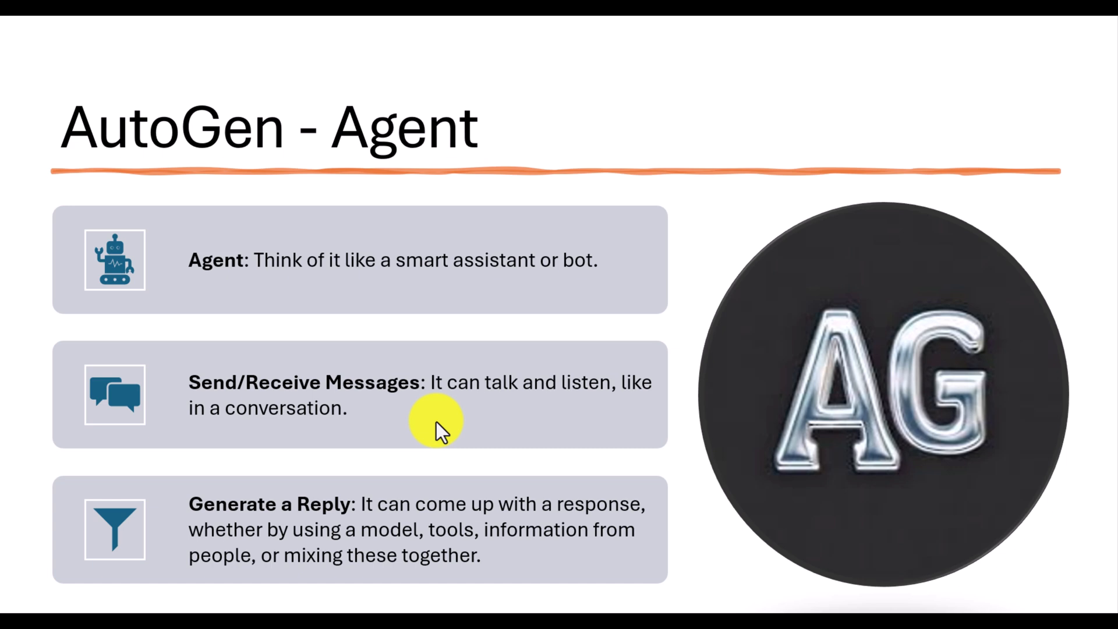
pyautogui.moveTo(349, 531)
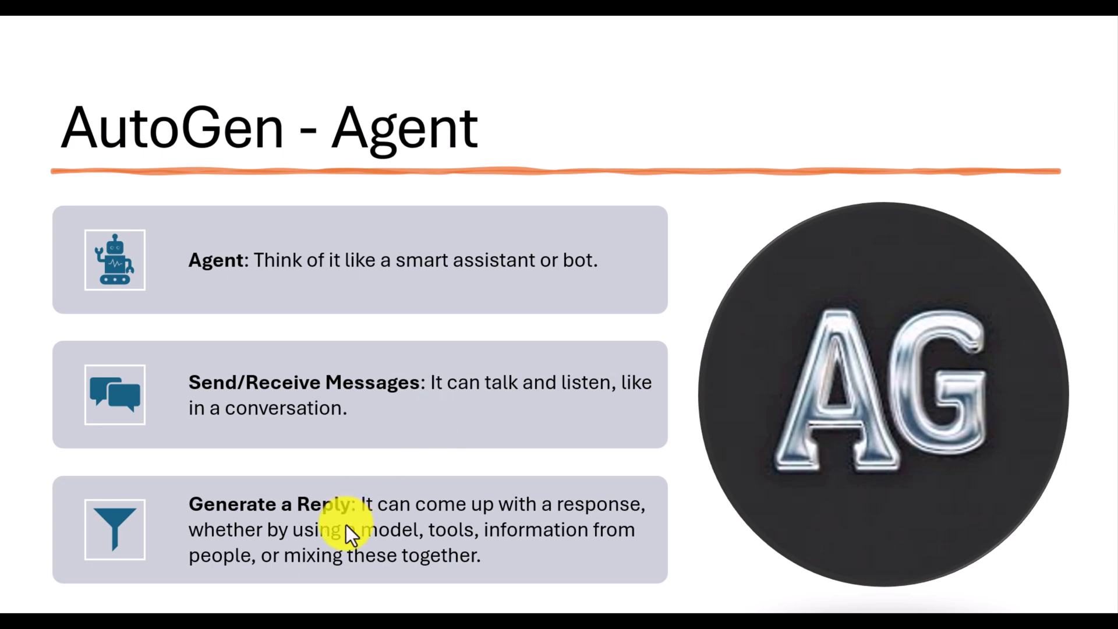
pyautogui.moveTo(445, 542)
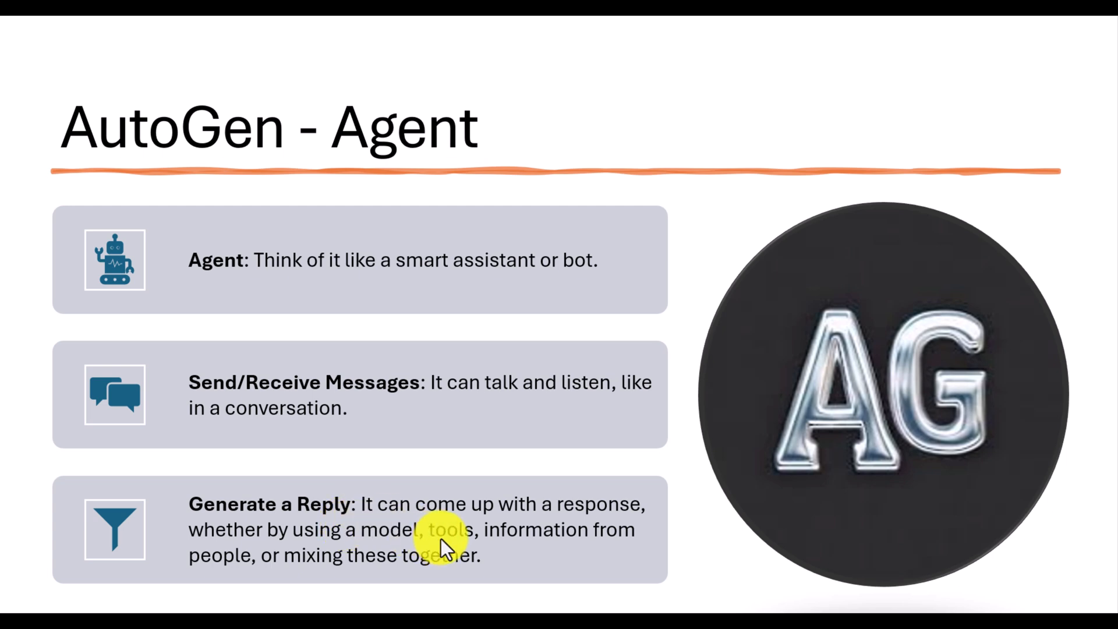
pyautogui.moveTo(417, 545)
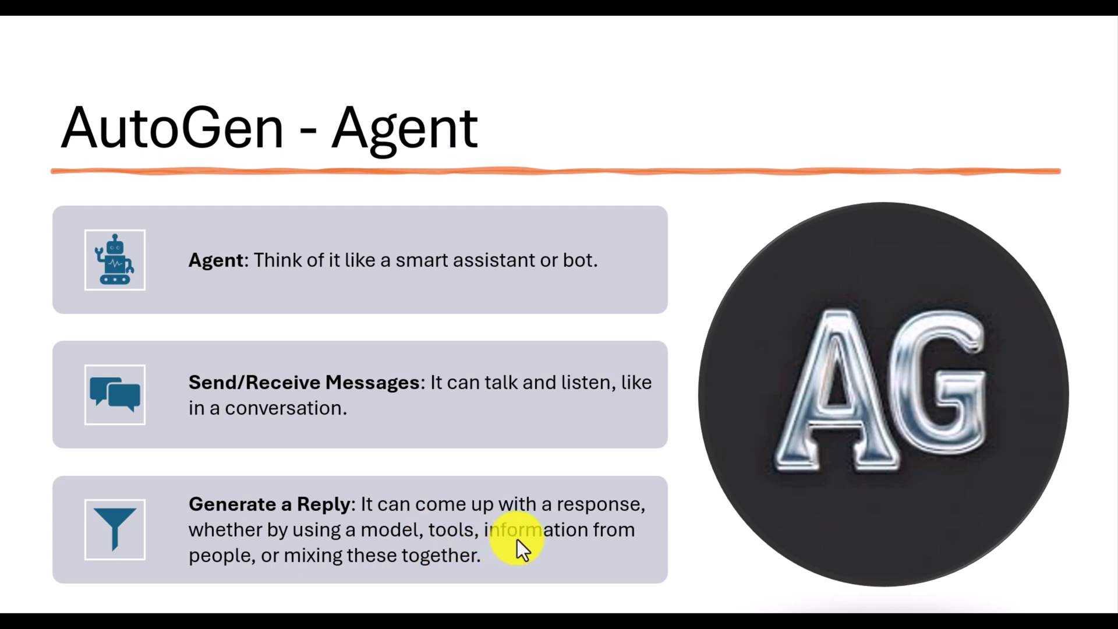
pyautogui.moveTo(279, 570)
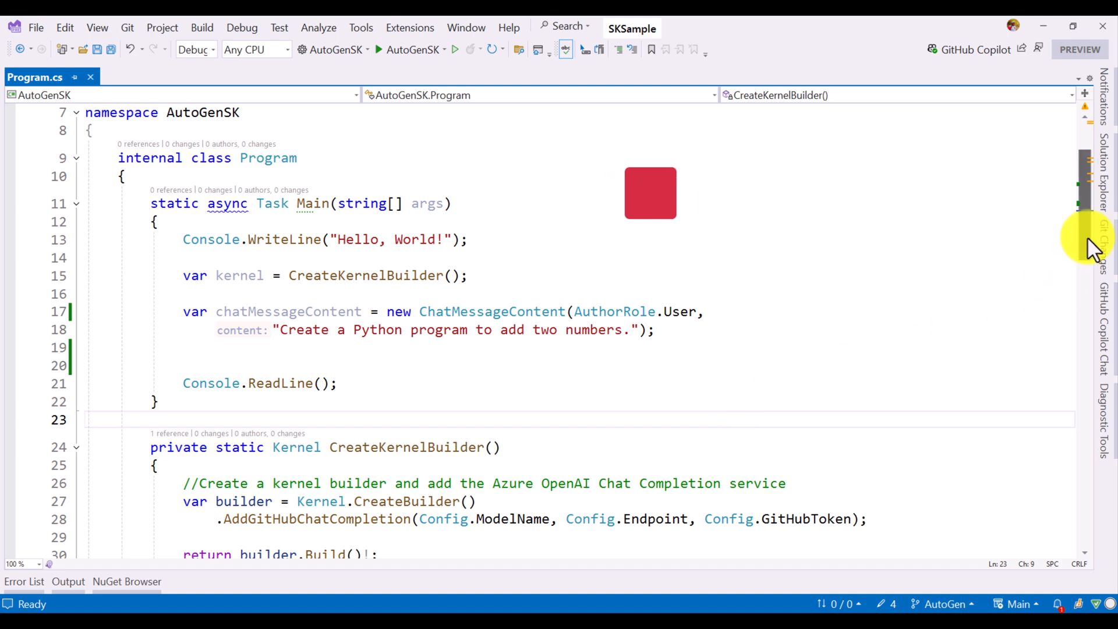
# - Browse the installed package listings in the NuGet Package Manager
pyautogui.scroll(-3)
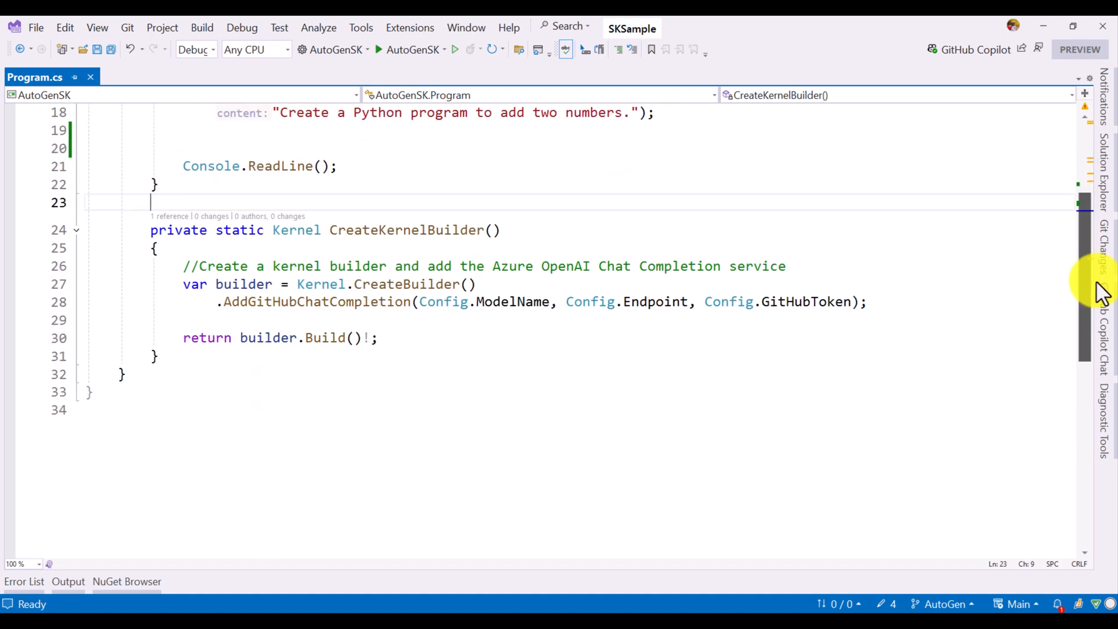
pyautogui.scroll(3)
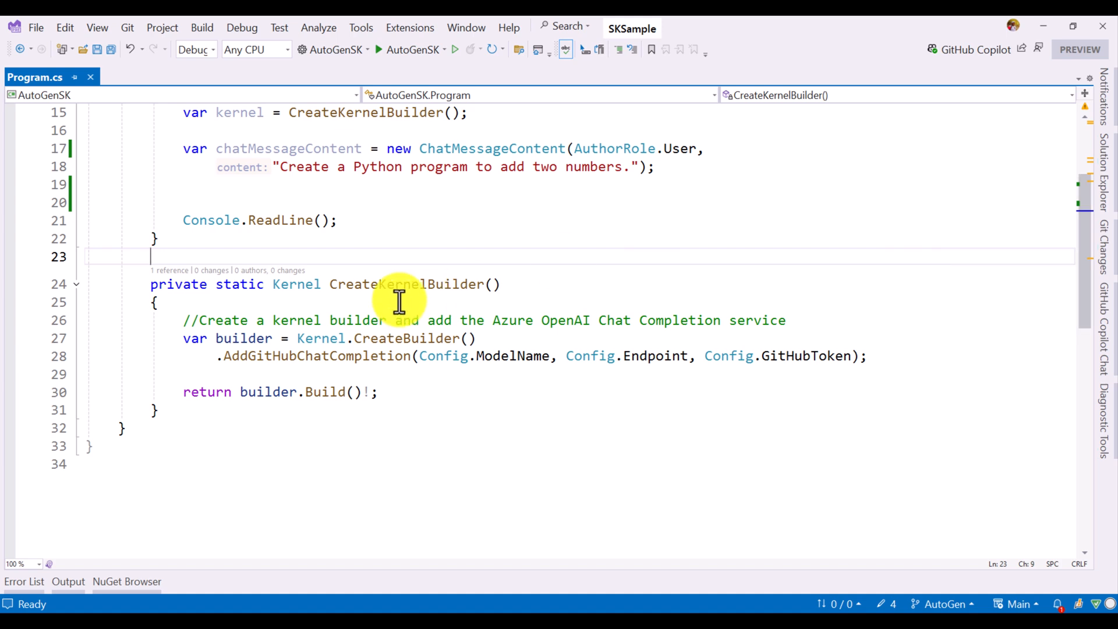
pyautogui.click(337, 356)
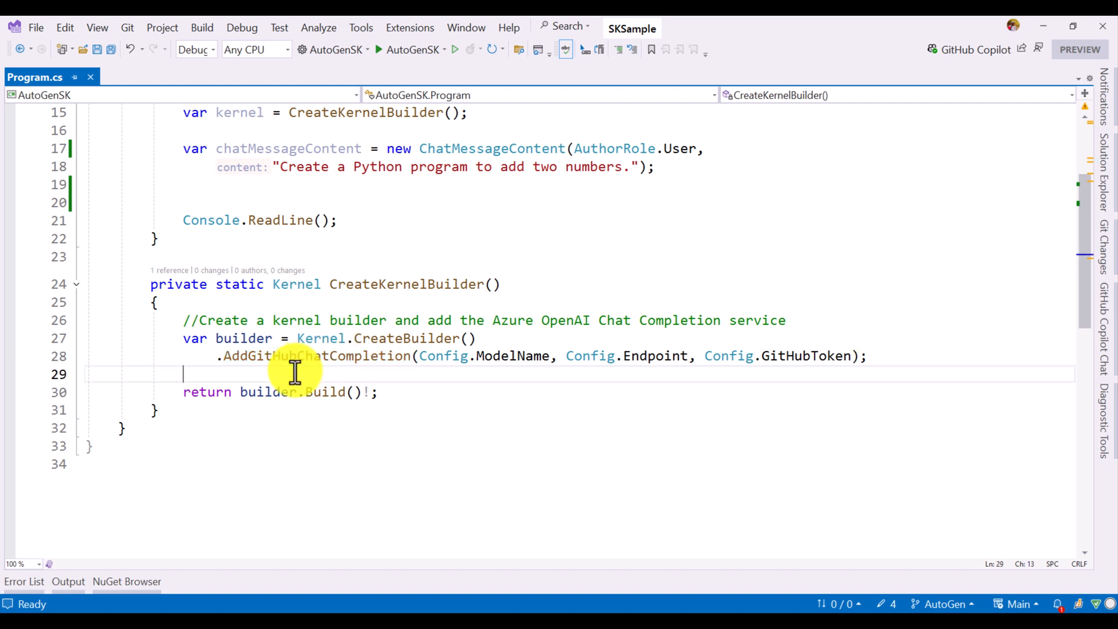
pyautogui.moveTo(299, 356)
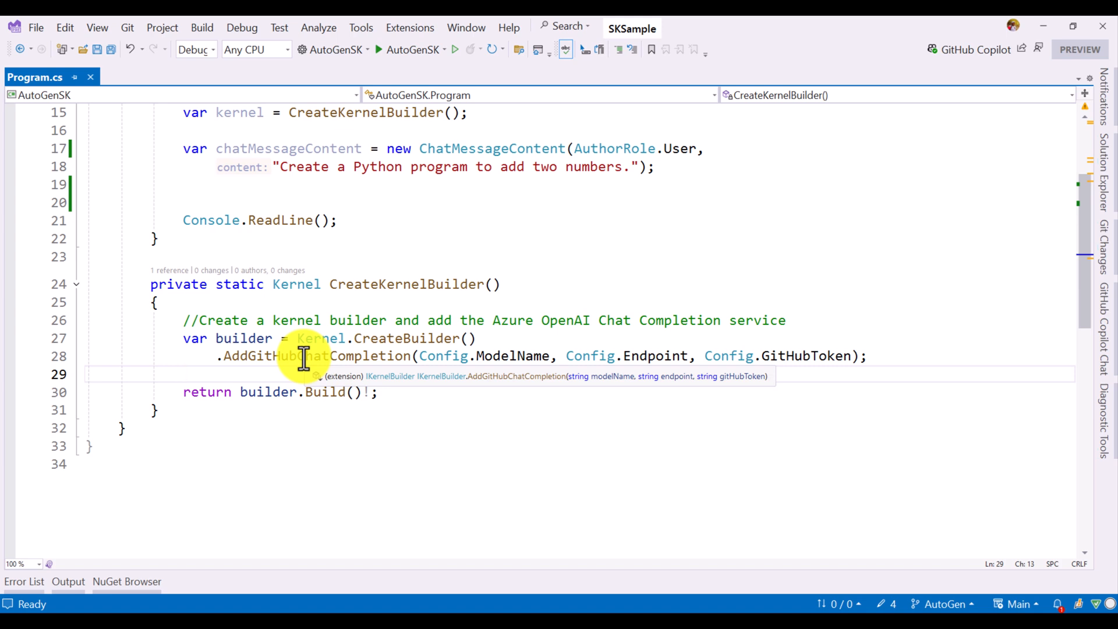
pyautogui.moveTo(1077, 139)
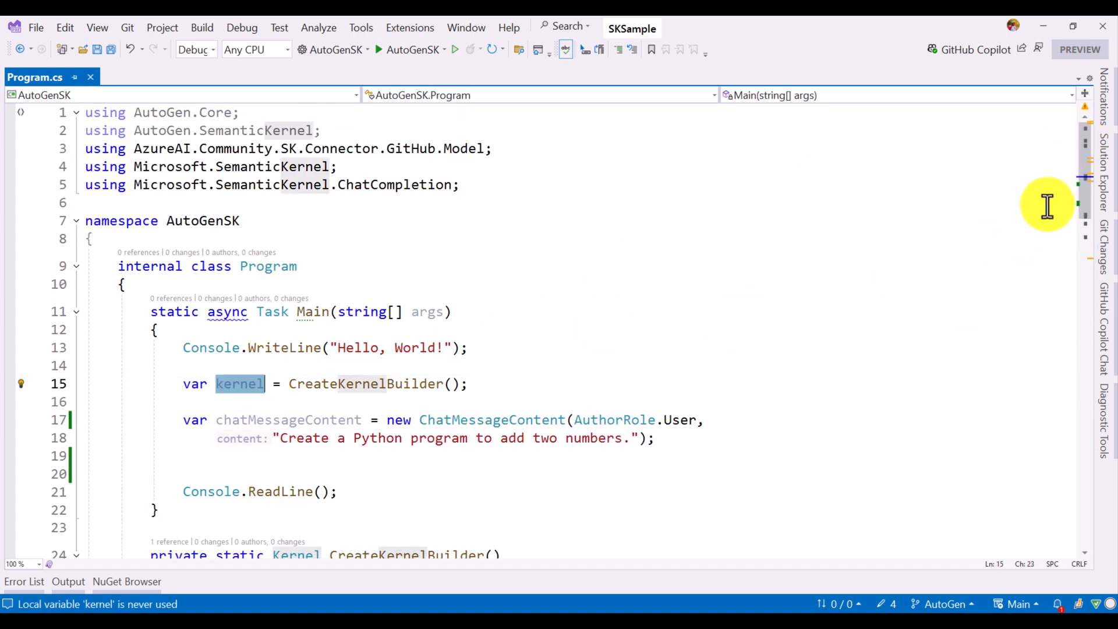
pyautogui.scroll(-3)
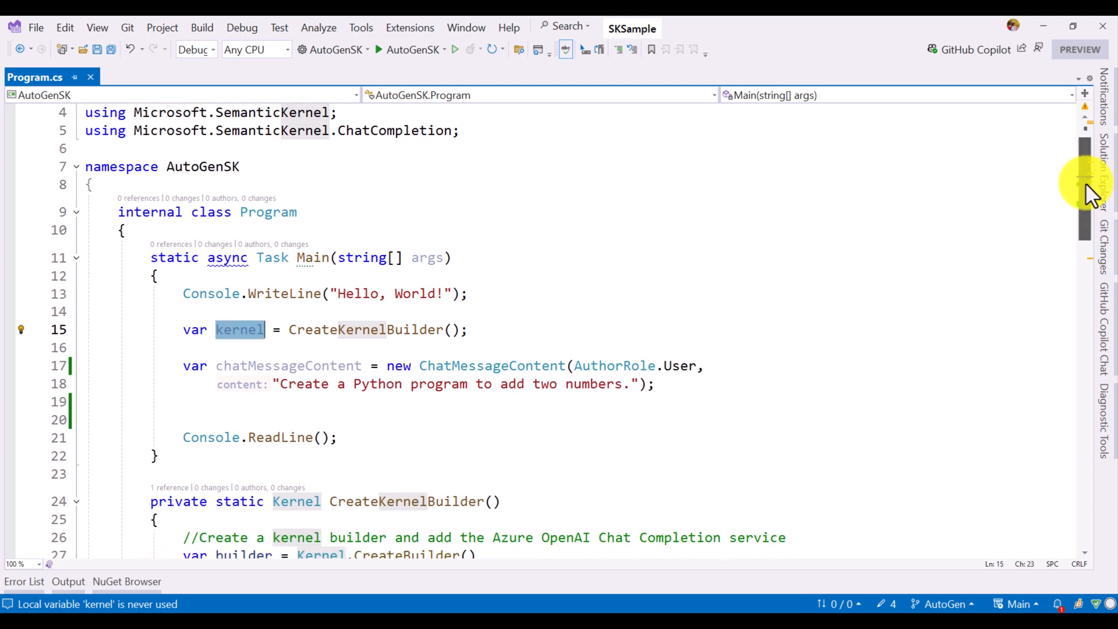
pyautogui.scroll(-3)
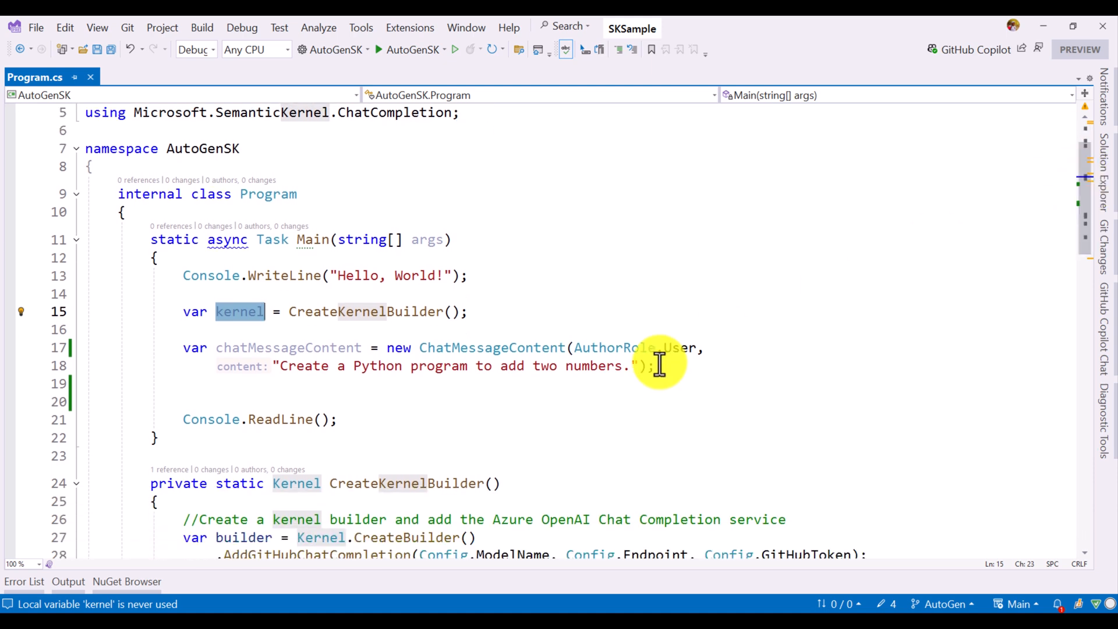
pyautogui.moveTo(499, 347)
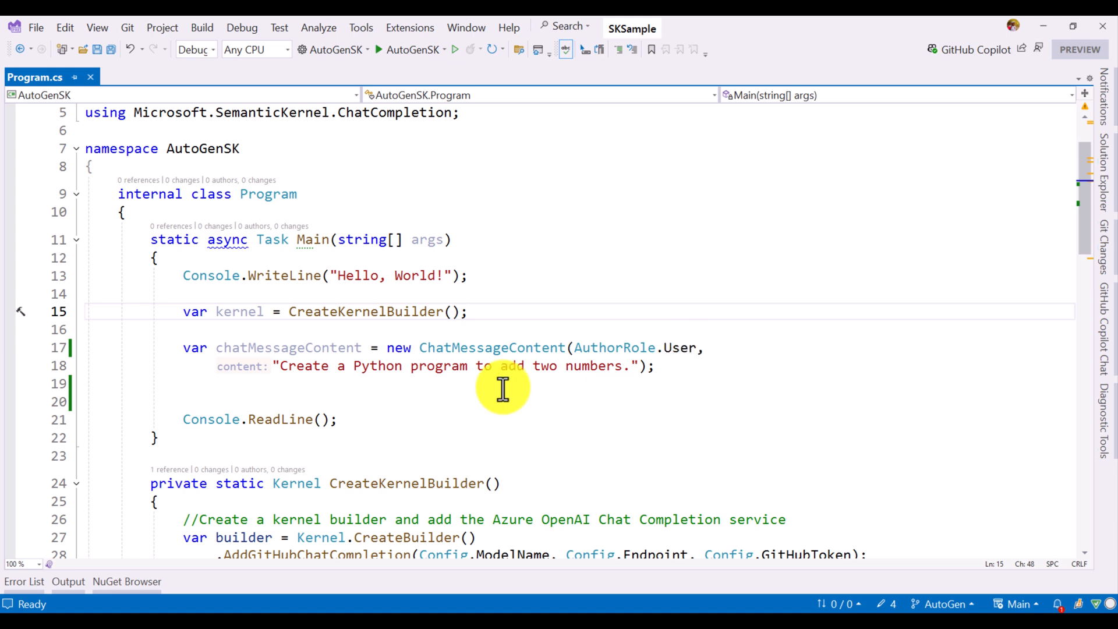
pyautogui.moveTo(425, 369)
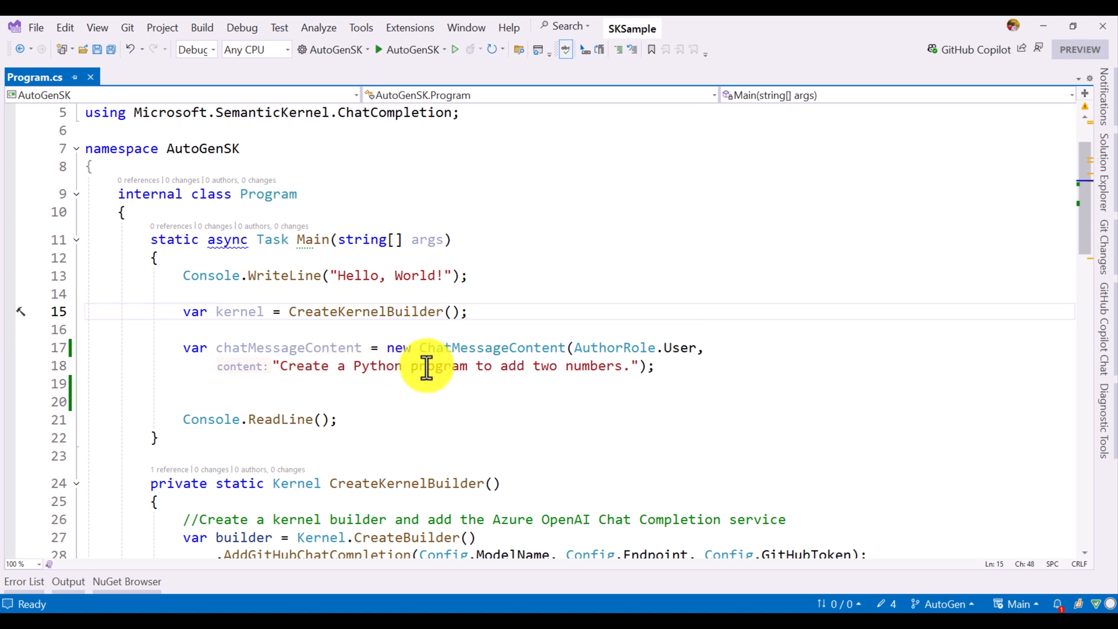
pyautogui.moveTo(489, 378)
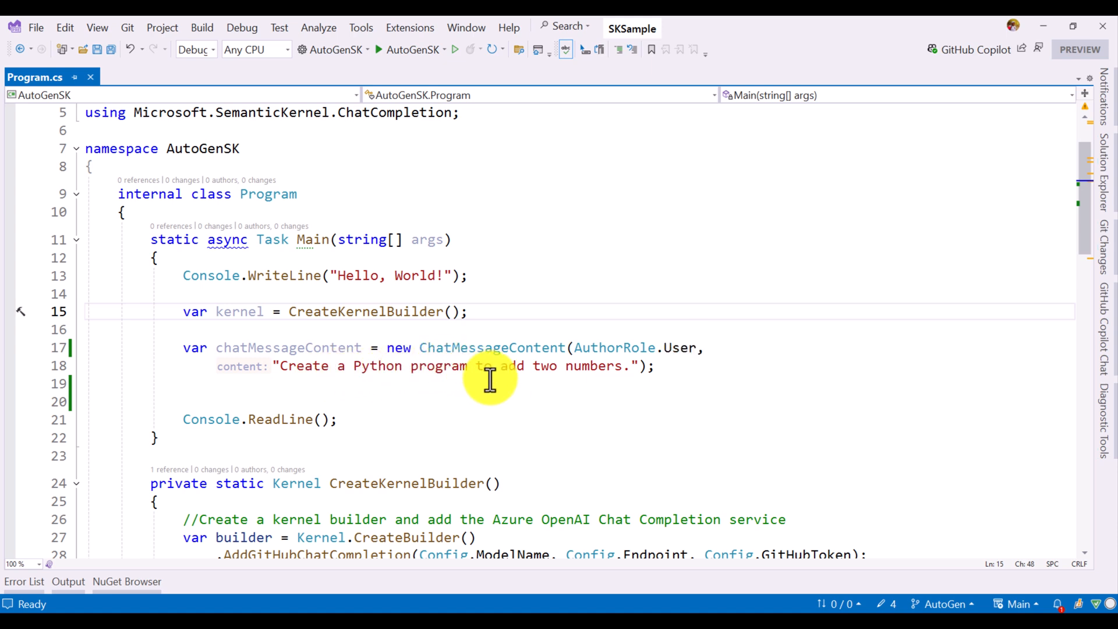
pyautogui.click(467, 312)
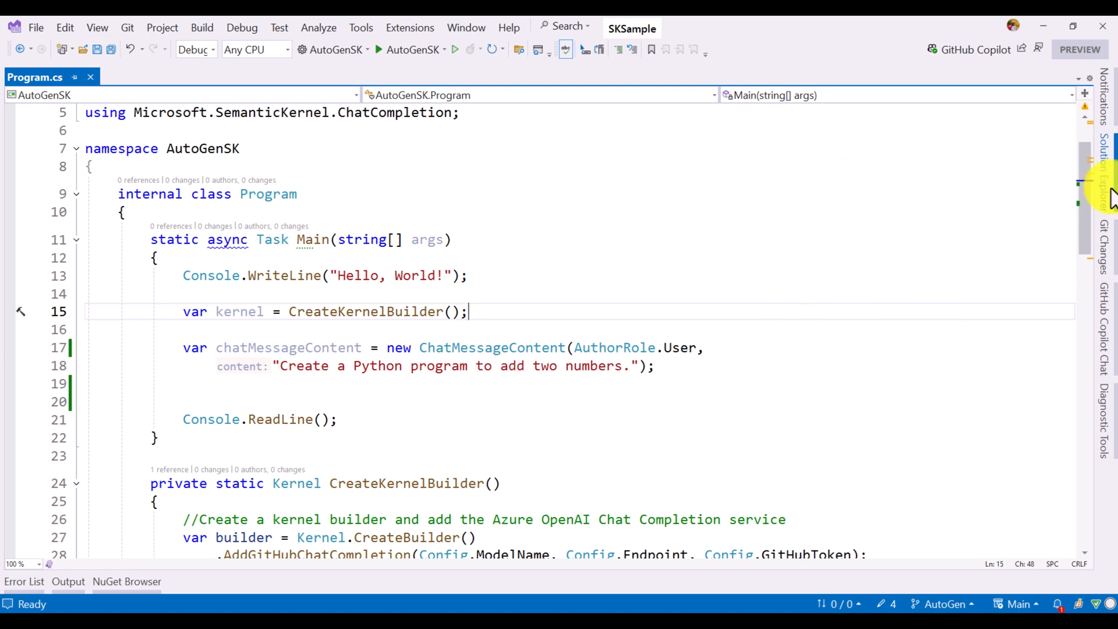
# - Open the AutoGenSK project file from Solution Explorer
pyautogui.click(1104, 164)
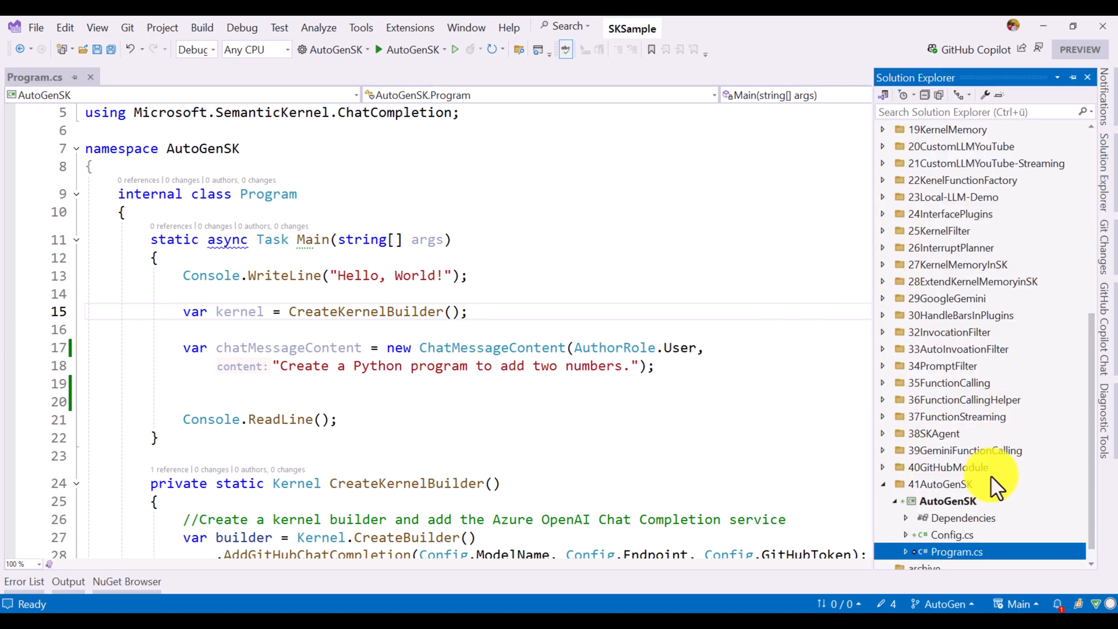
pyautogui.click(946, 501)
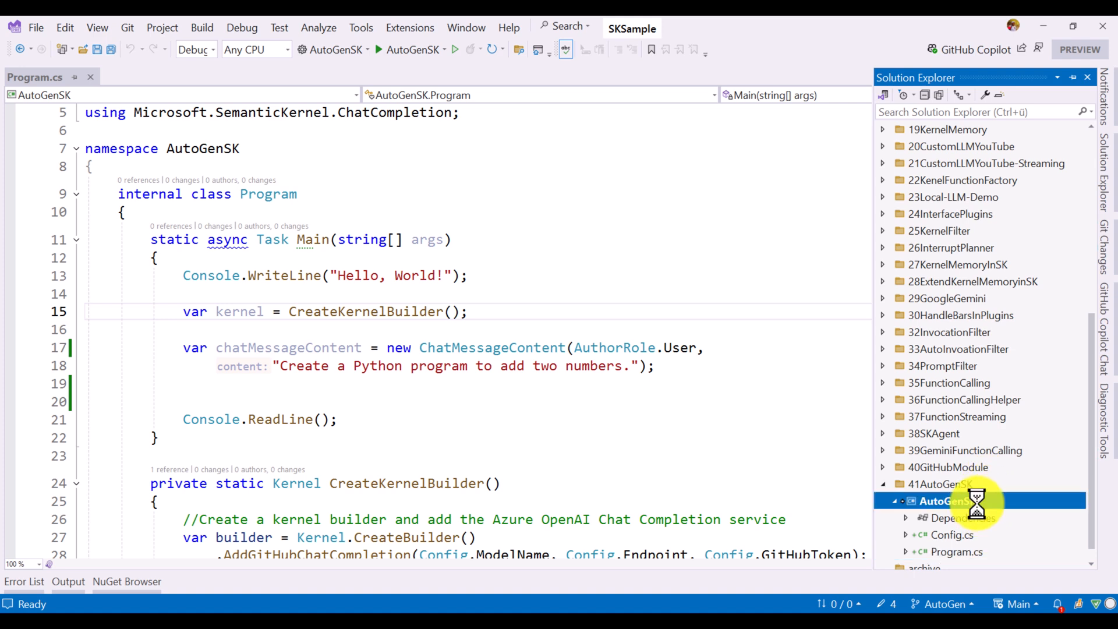
pyautogui.doubleClick(936, 499)
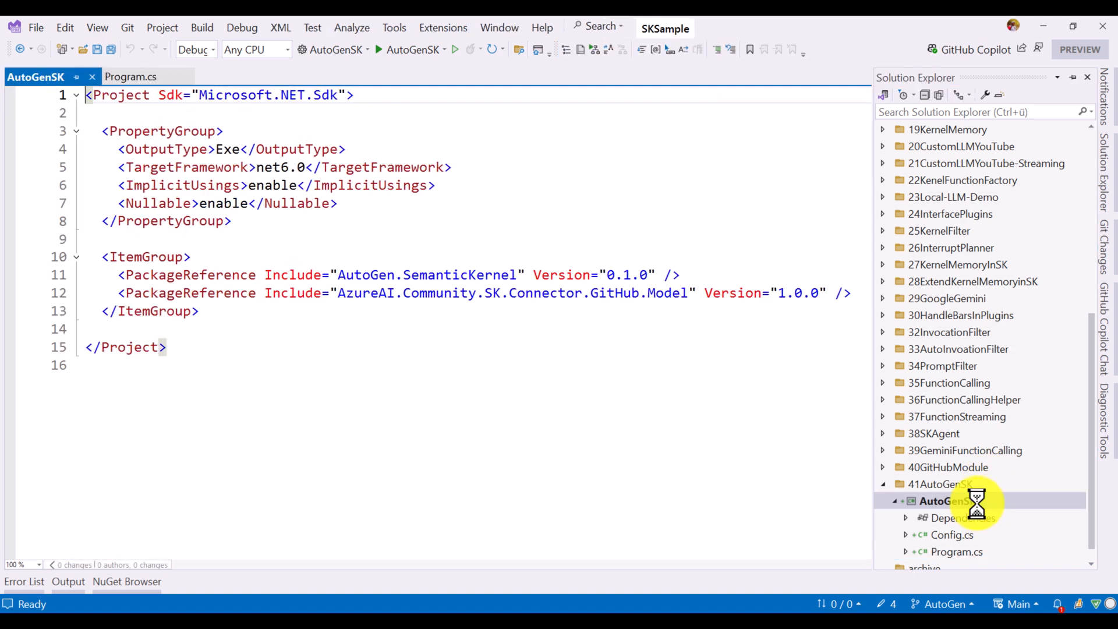
# - Check the AzureAI.Community.SK.Connector.GitHub.Model package details, then return to the AutoGenSK project file
pyautogui.rightClick(939, 500)
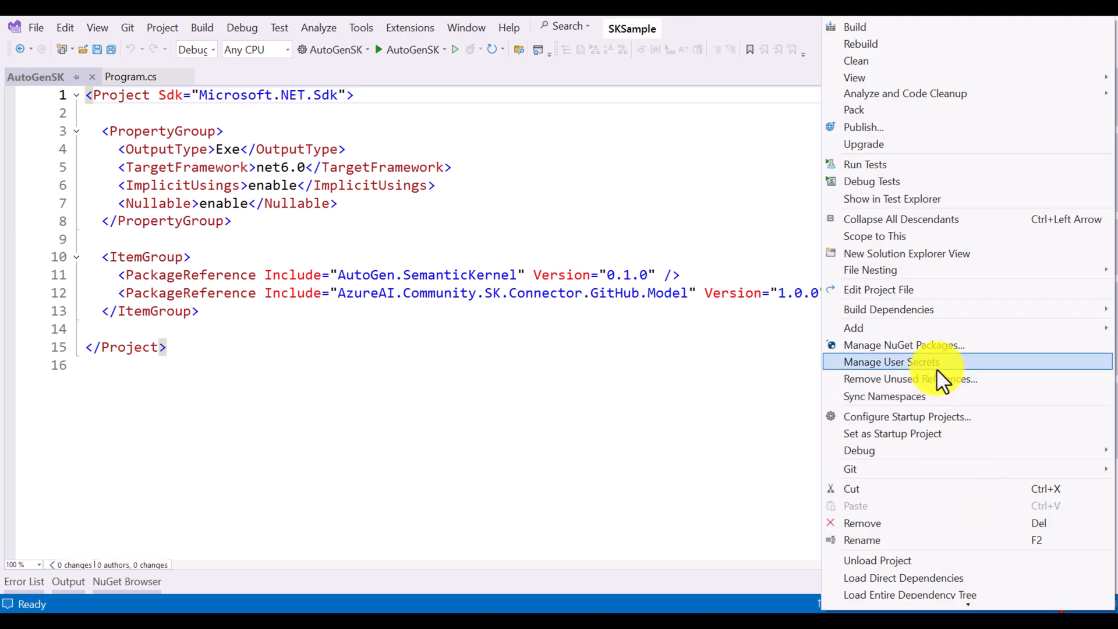
pyautogui.click(902, 346)
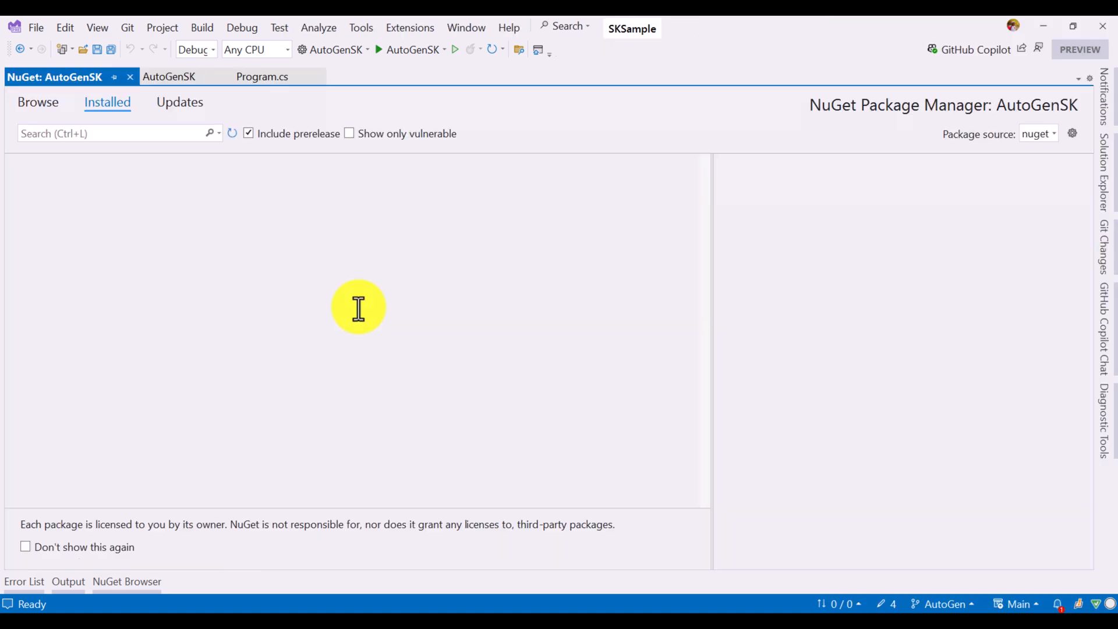
pyautogui.moveTo(229, 214)
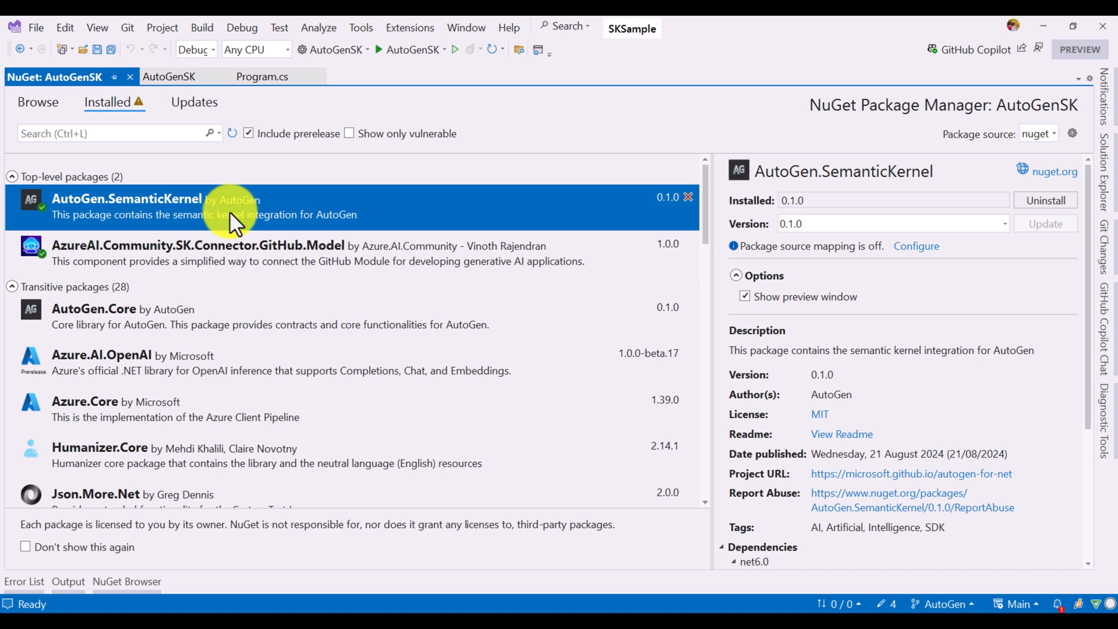
pyautogui.moveTo(284, 232)
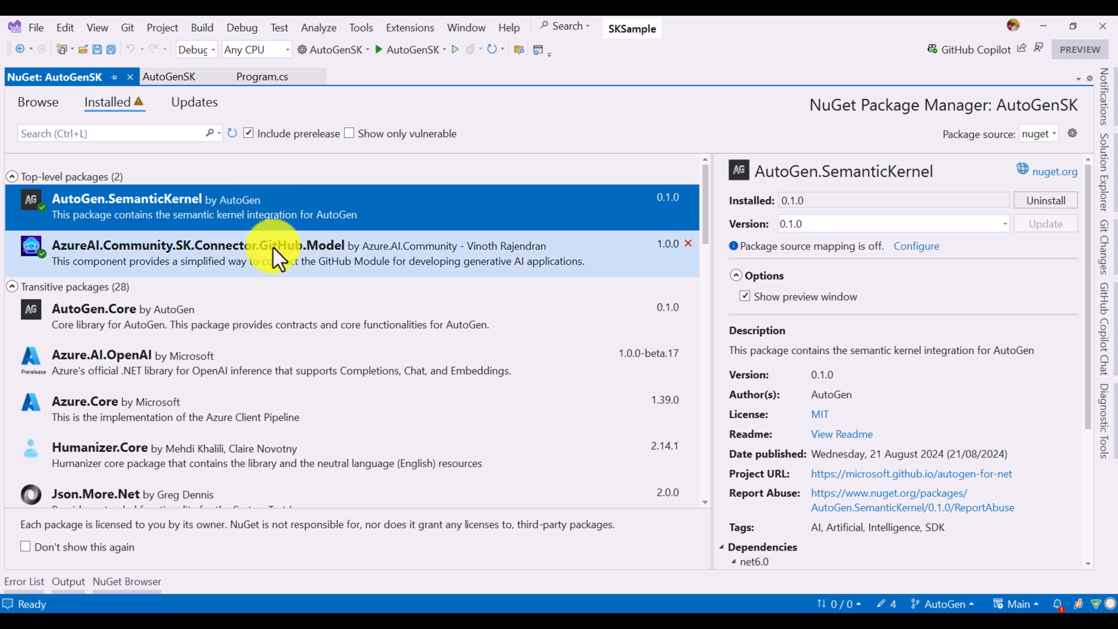
pyautogui.click(213, 253)
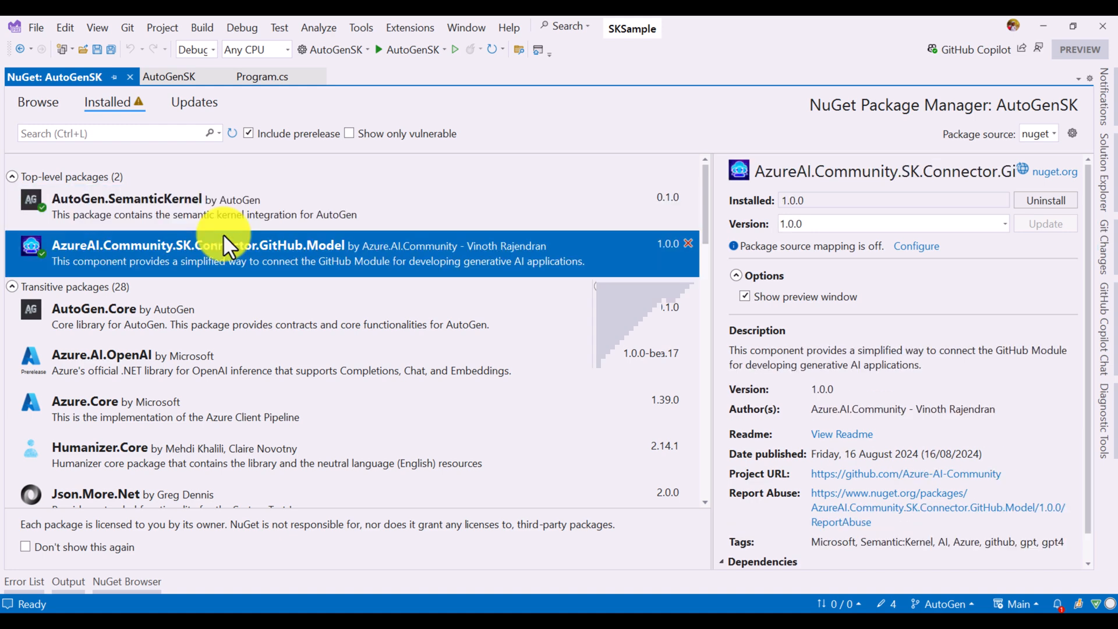
pyautogui.click(128, 207)
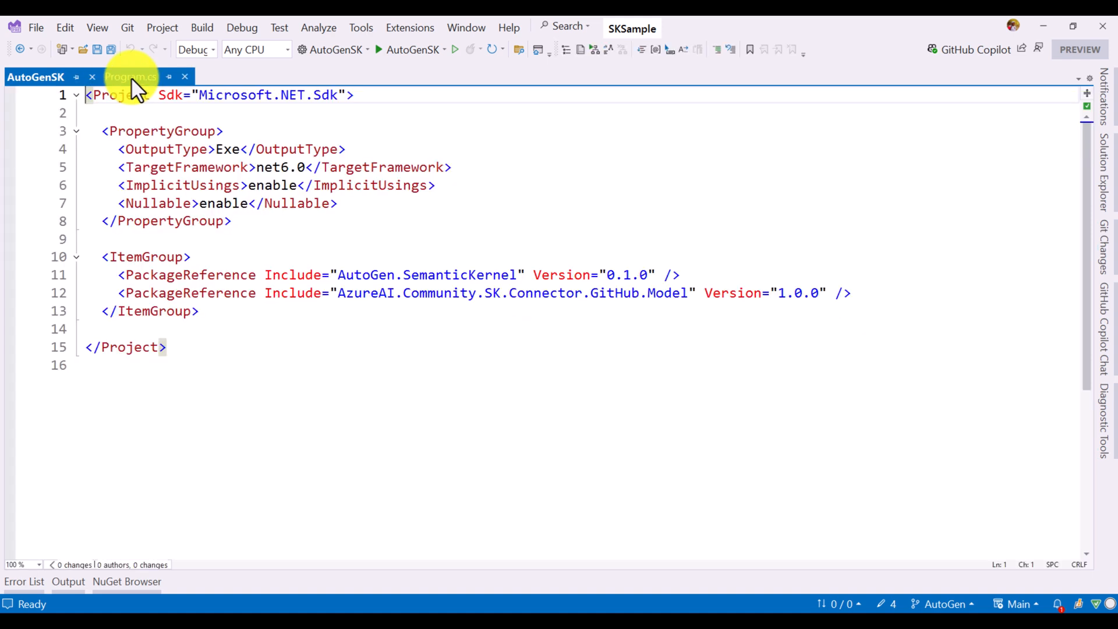
# - In Program.cs, add var skAgent = new SemanticKernelAgent(kernel, name: "SKAgent")
pyautogui.click(131, 77)
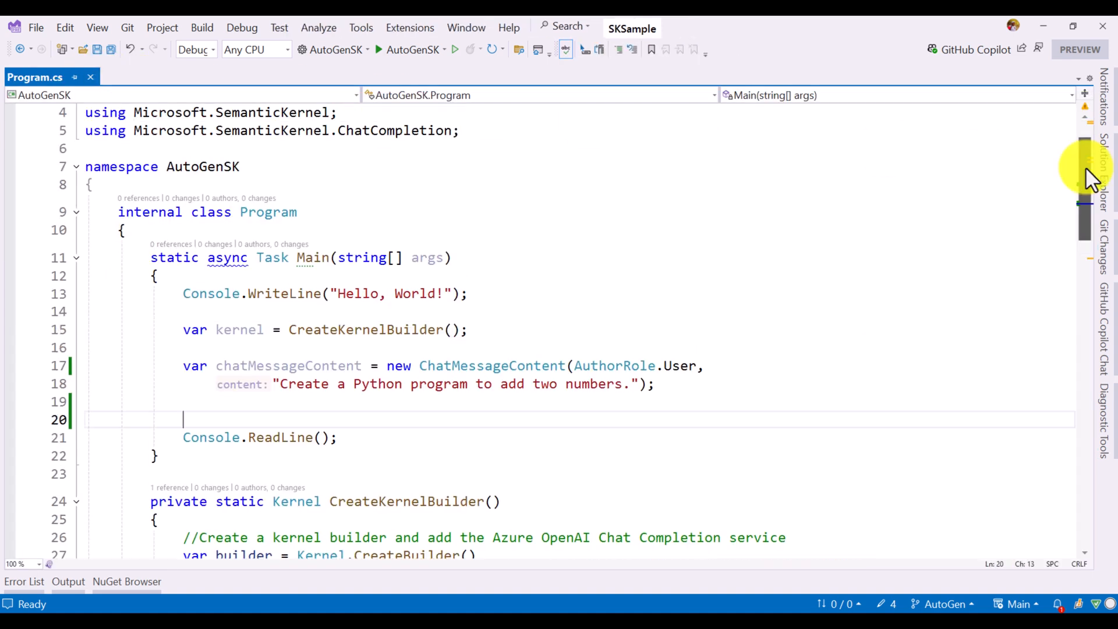
pyautogui.moveTo(712, 406)
pyautogui.write('var s')
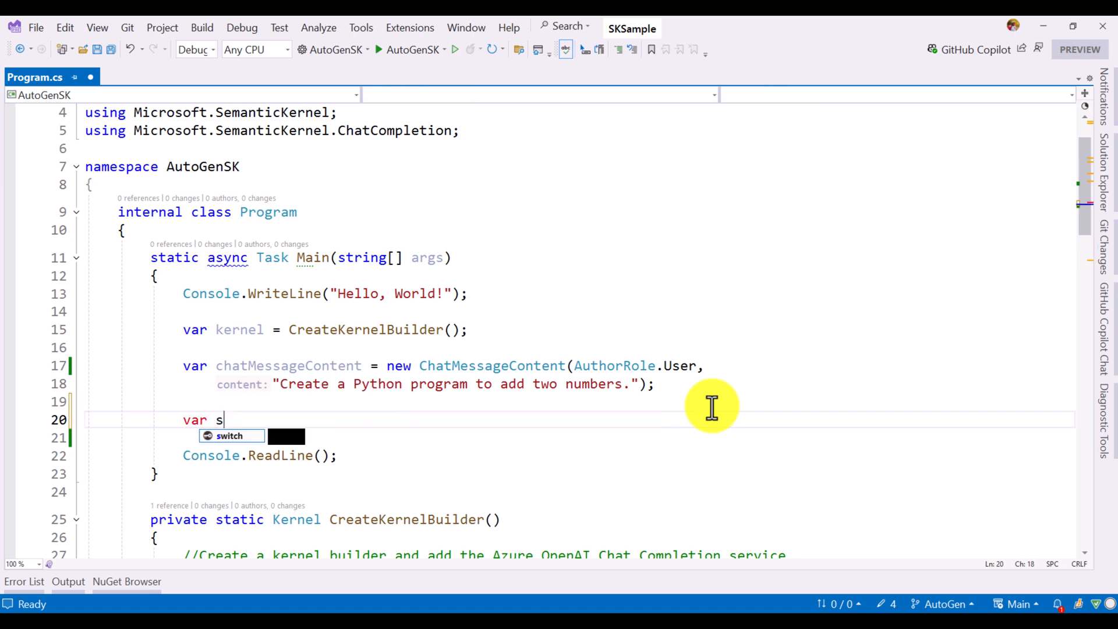
pyautogui.write('kAgent')
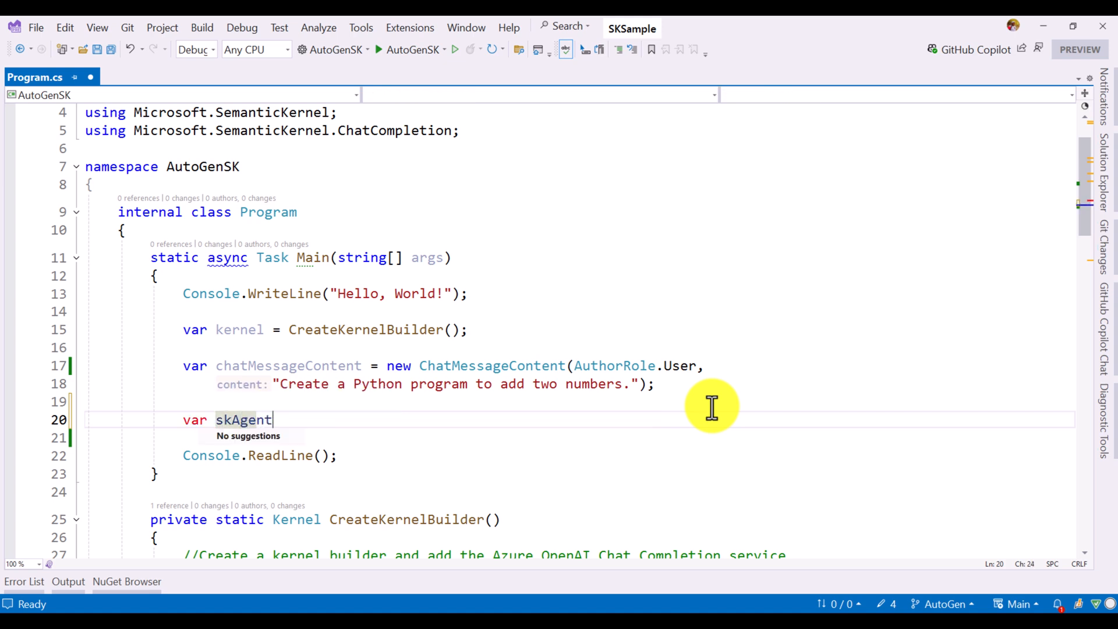
pyautogui.write('= new')
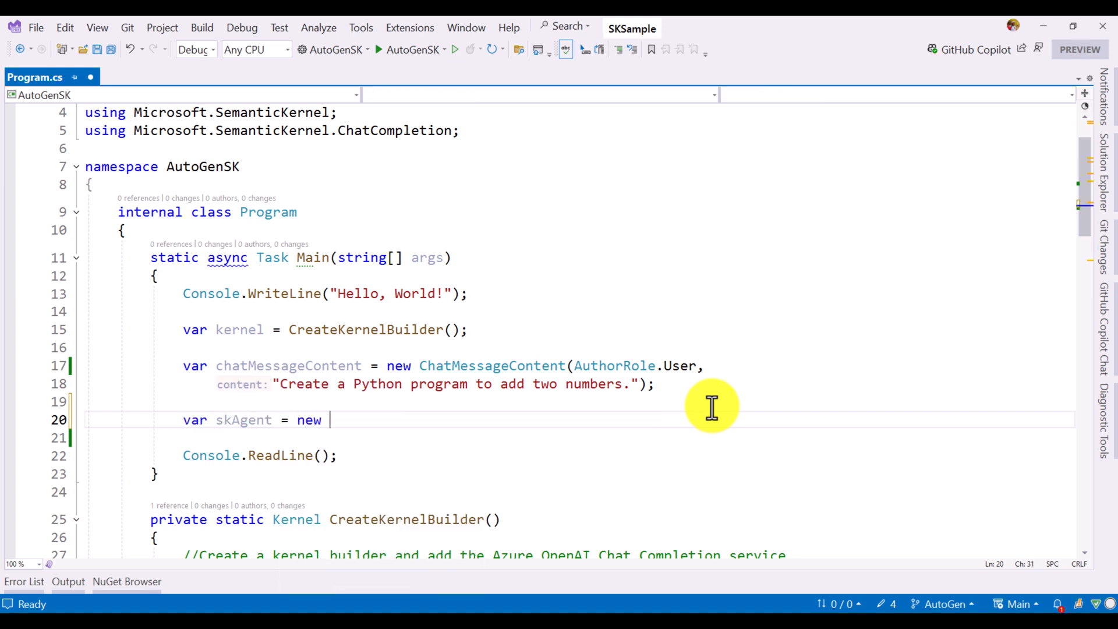
pyautogui.write('SemanticKernelAgent(')
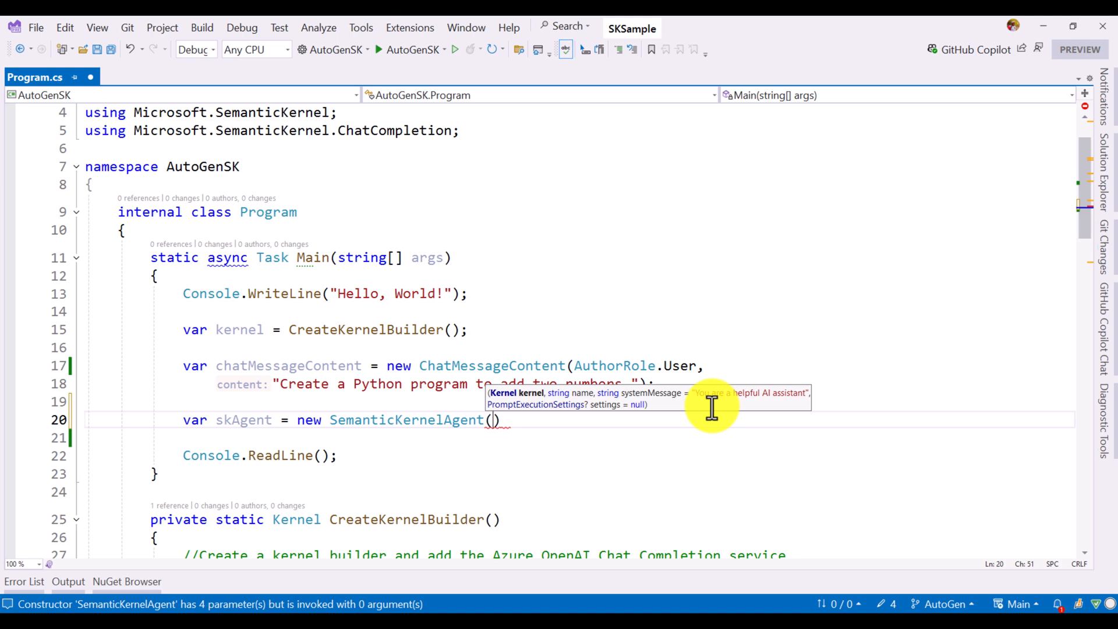
pyautogui.write('ker')
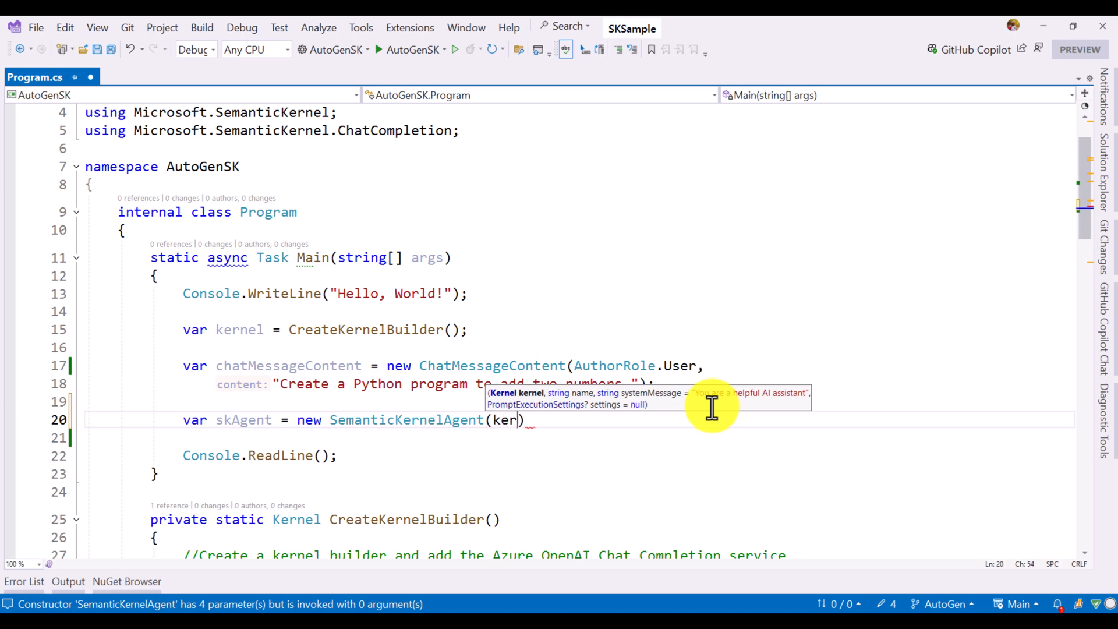
pyautogui.write('nel,')
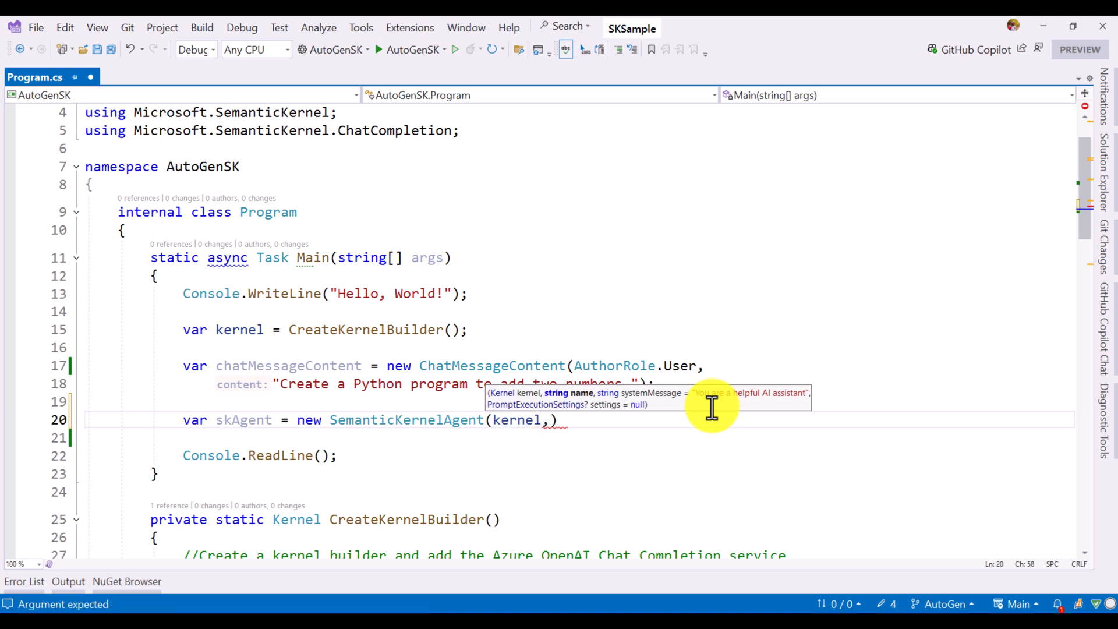
pyautogui.write('name: "S"')
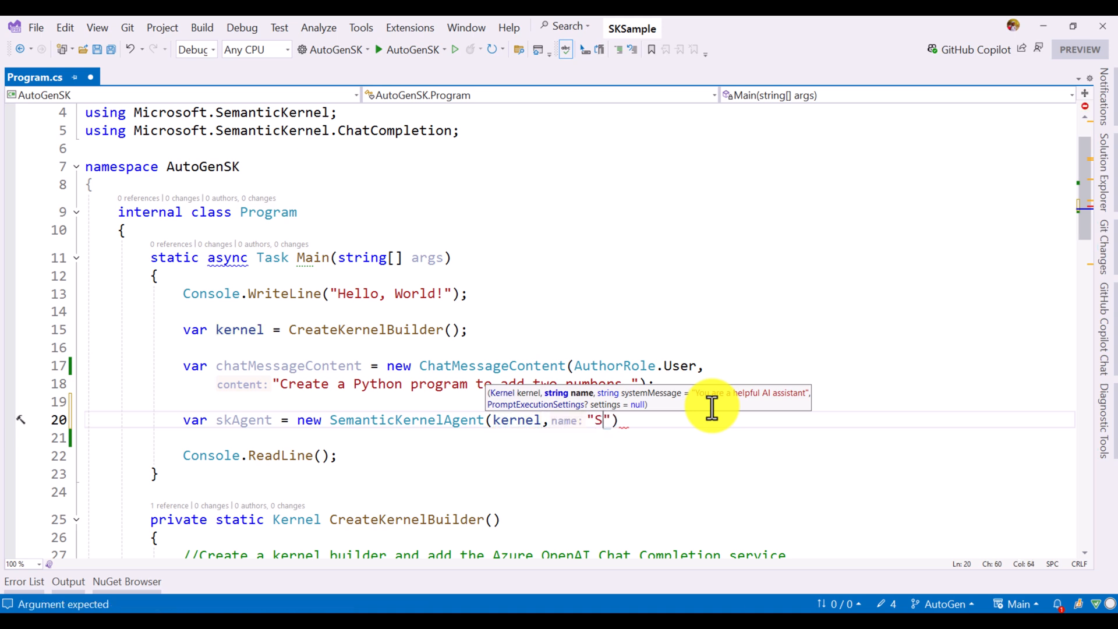
pyautogui.write('KAgent')
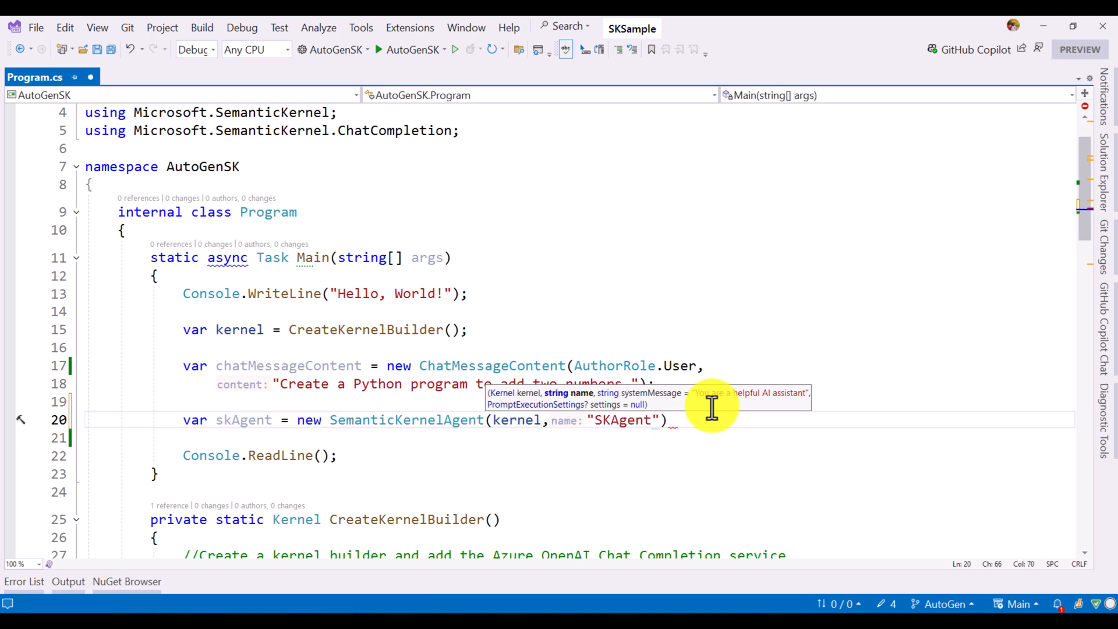
pyautogui.write(',')
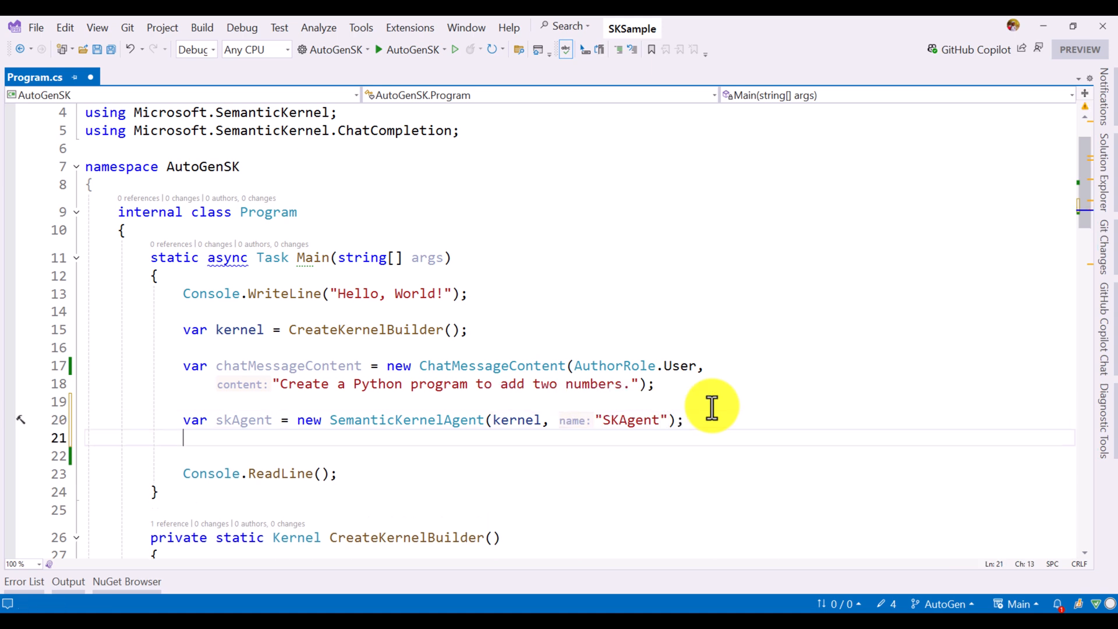
# - Start a new response line that awaits skAgent.SendAsync()
pyautogui.press('Return')
pyautogui.write('var response')
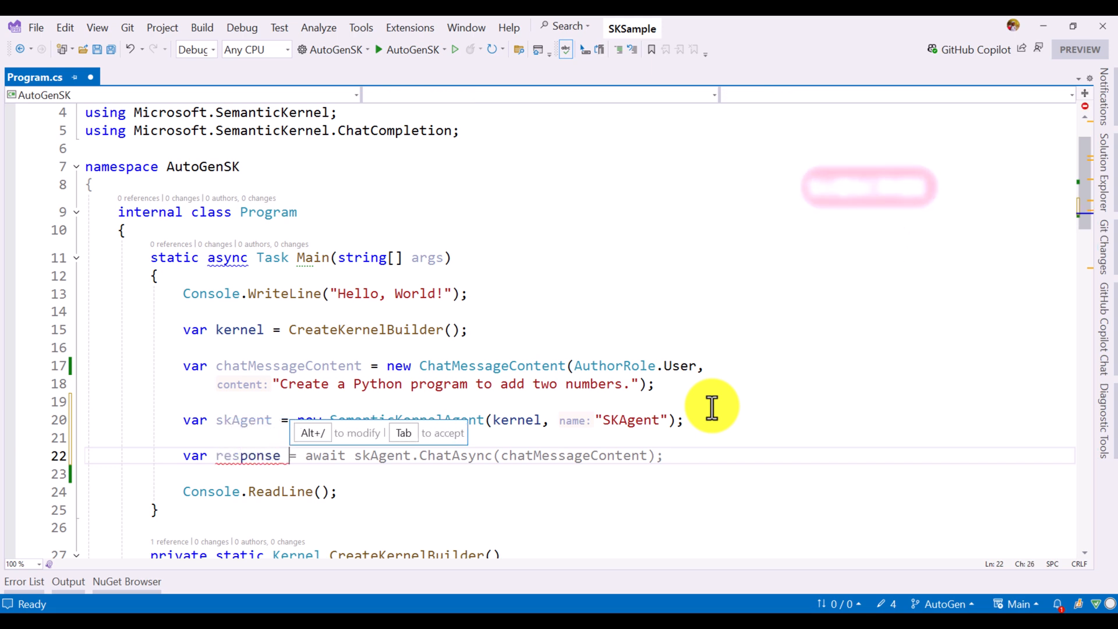
pyautogui.click(324, 455)
pyautogui.write(' = await')
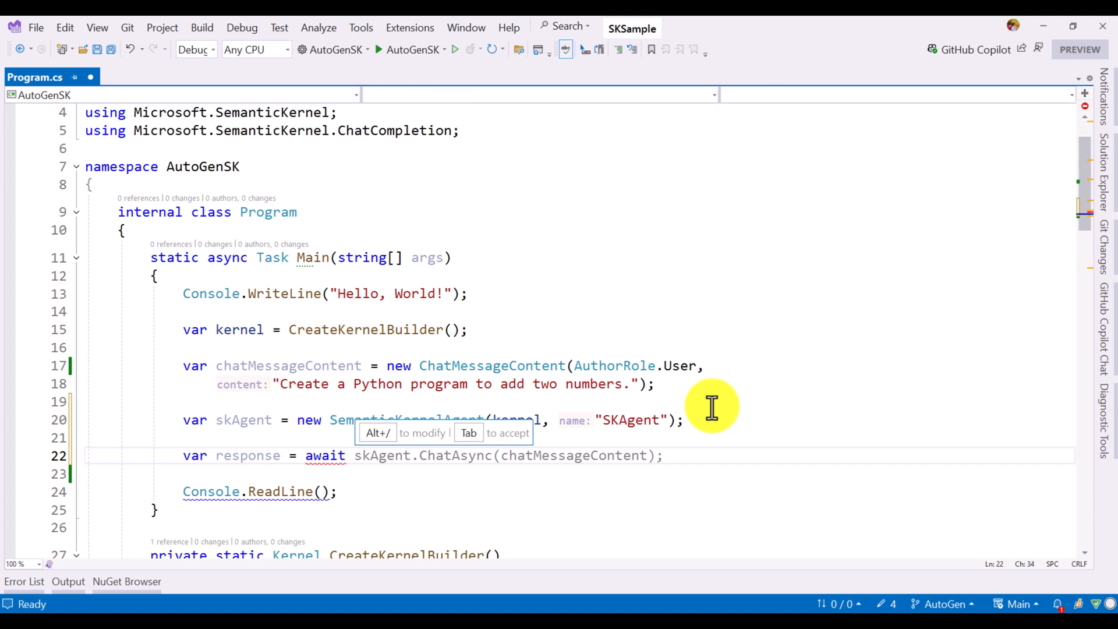
pyautogui.write('skAgent.SendAsync(')
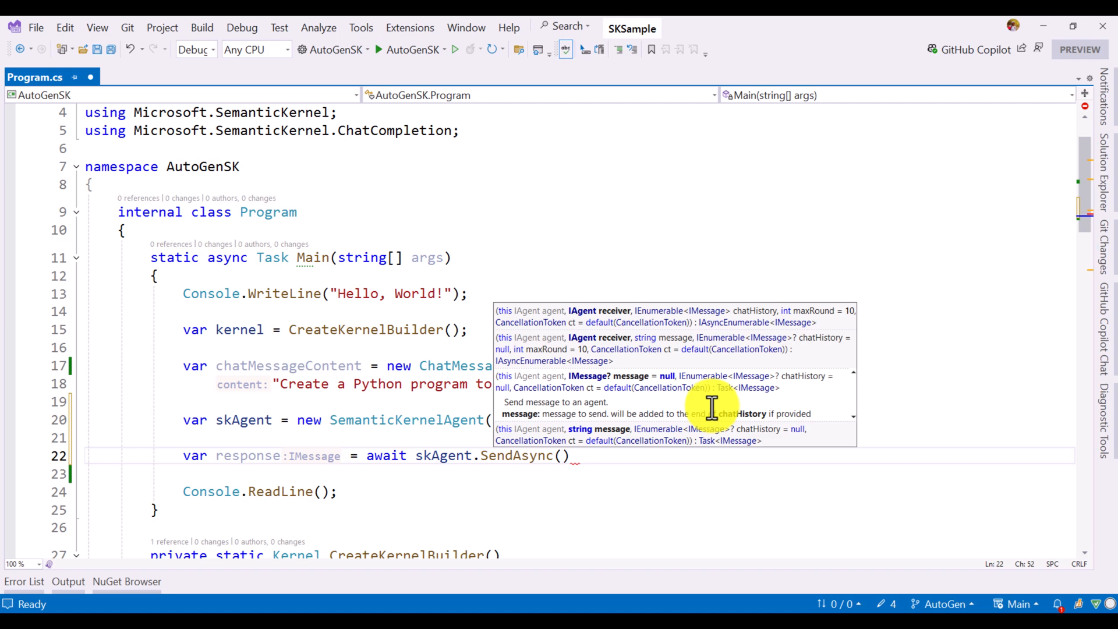
pyautogui.moveTo(595, 435)
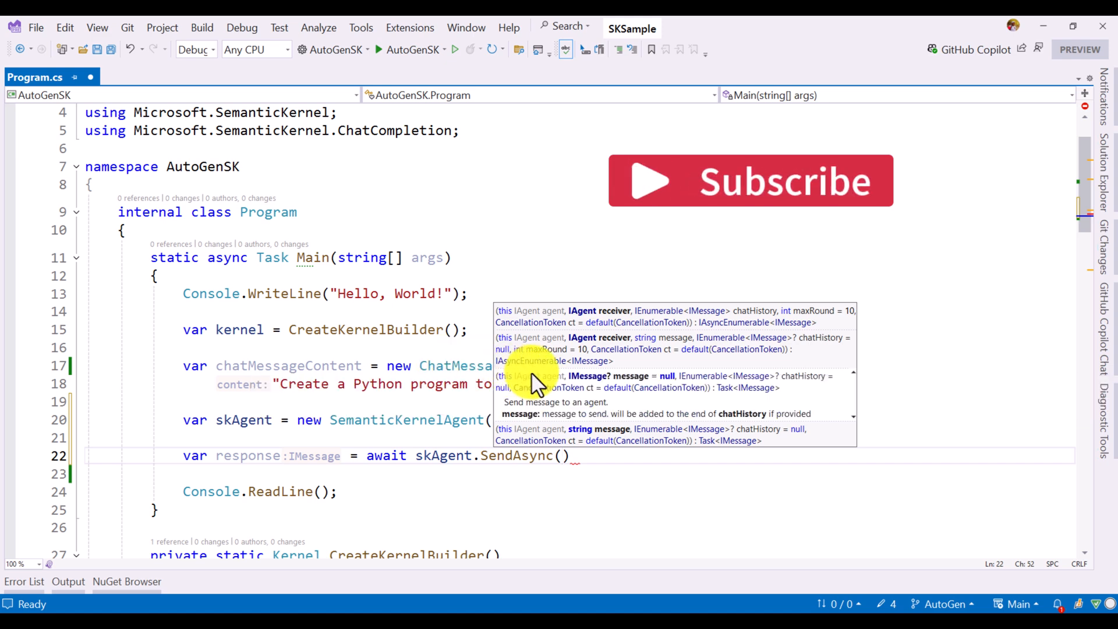
pyautogui.moveTo(417, 374)
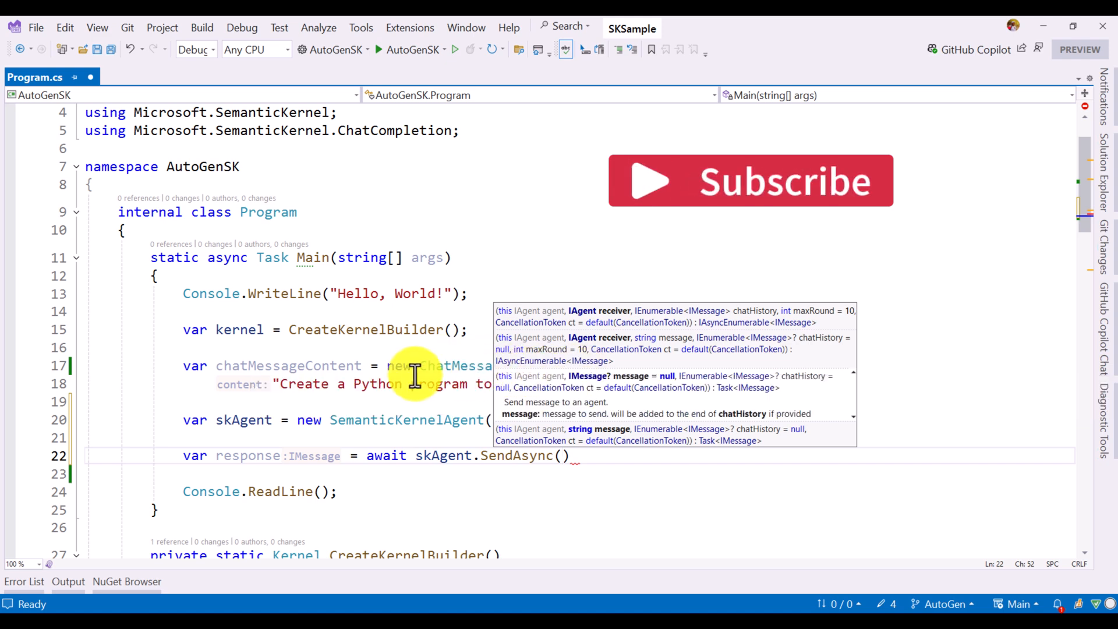
pyautogui.moveTo(884, 423)
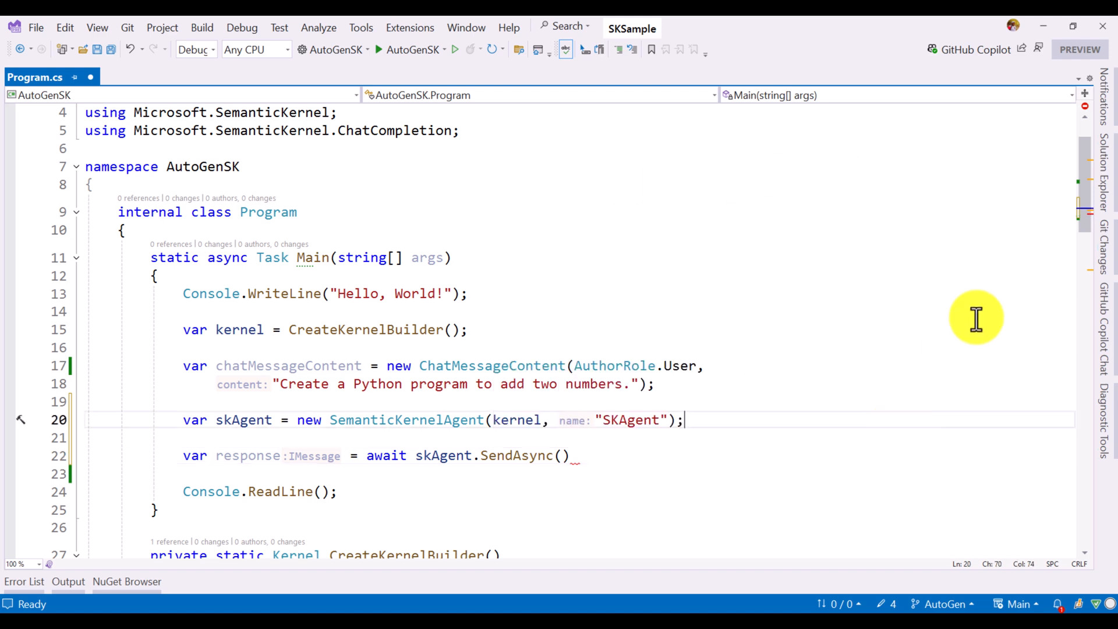
pyautogui.moveTo(1084, 207)
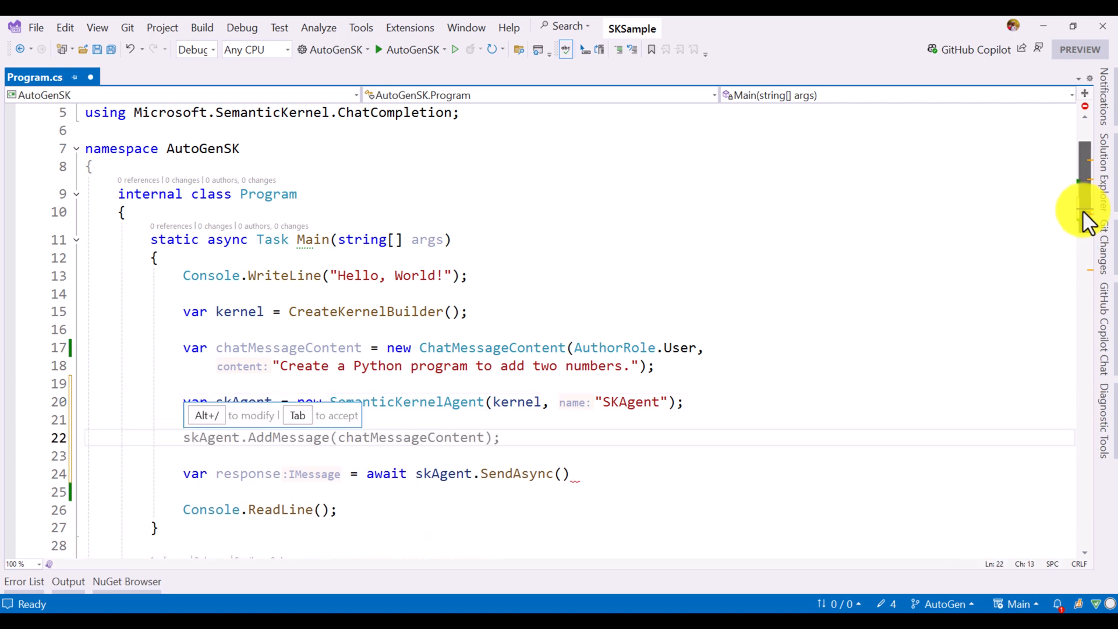
# - Wrap chatMessageContent in a MessageEnvelope messageContent and pass it to skAgent.SendAsync
pyautogui.write('var m')
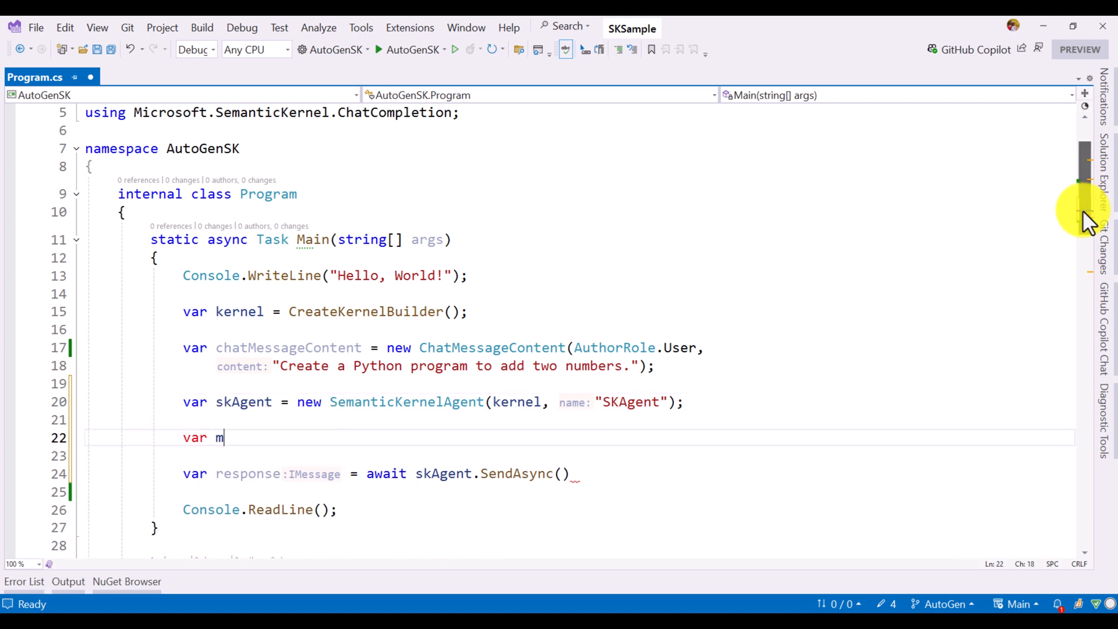
pyautogui.write('essageContent =')
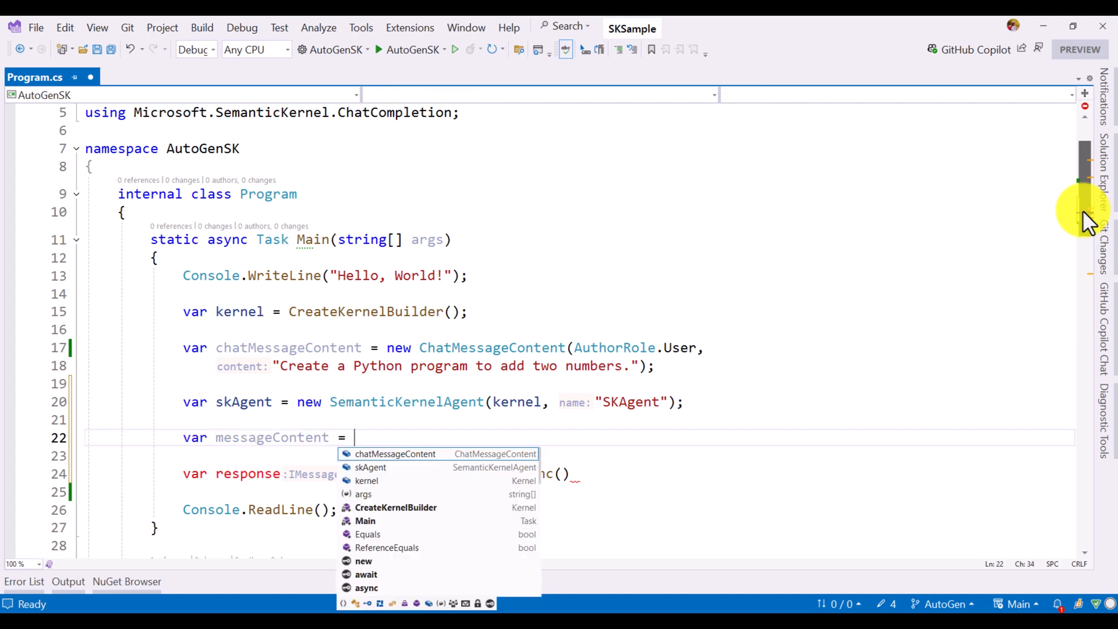
pyautogui.write('MessageEnvelope')
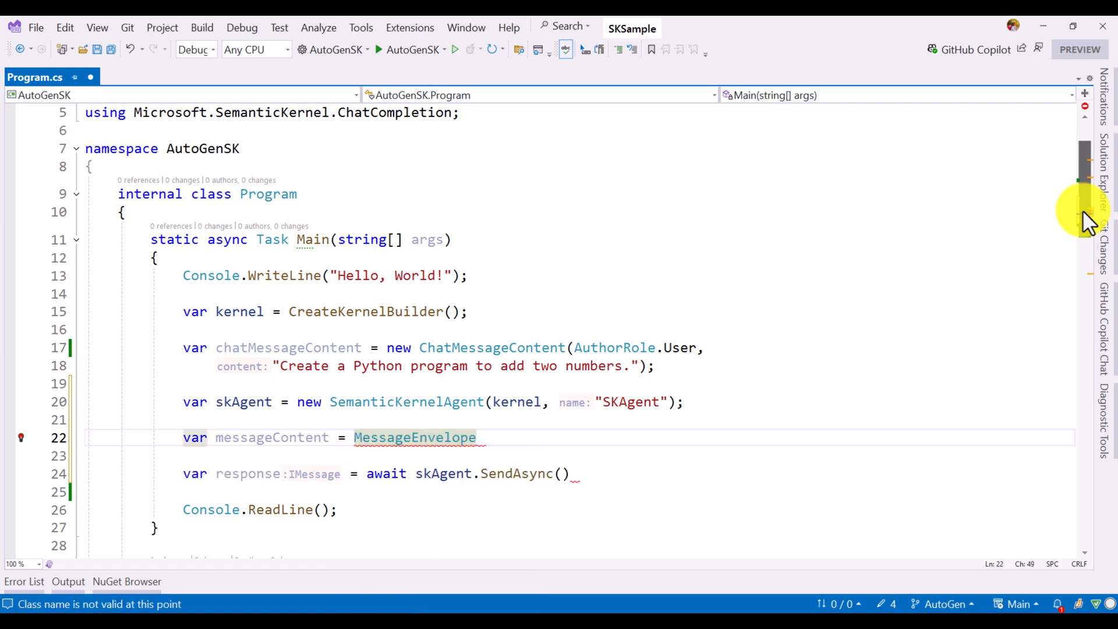
pyautogui.write('.Create(')
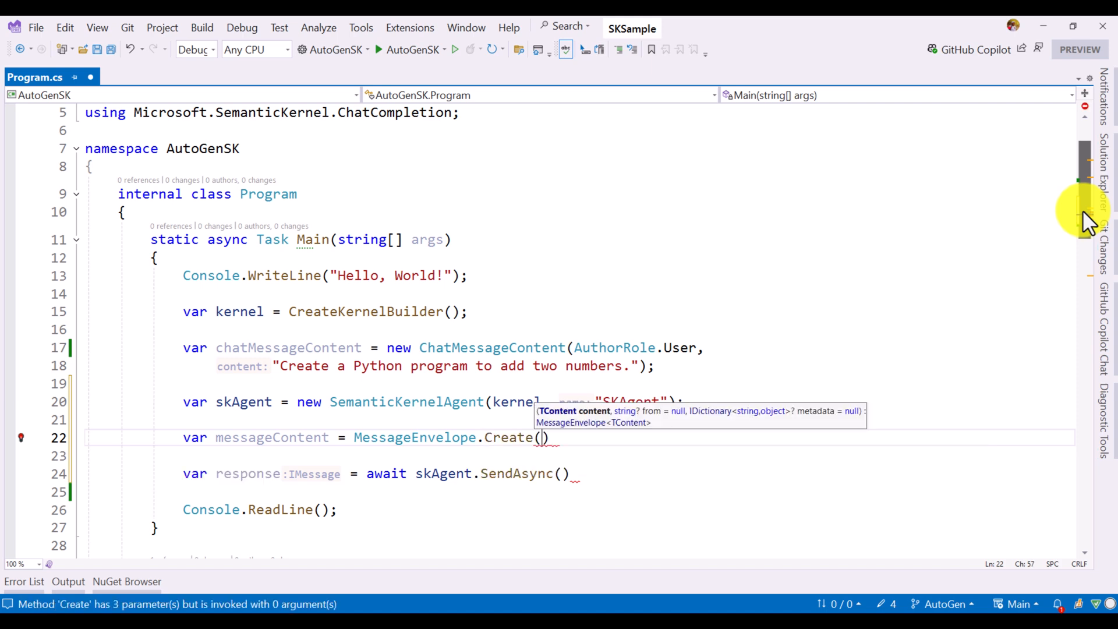
pyautogui.write('chatMessageContent')
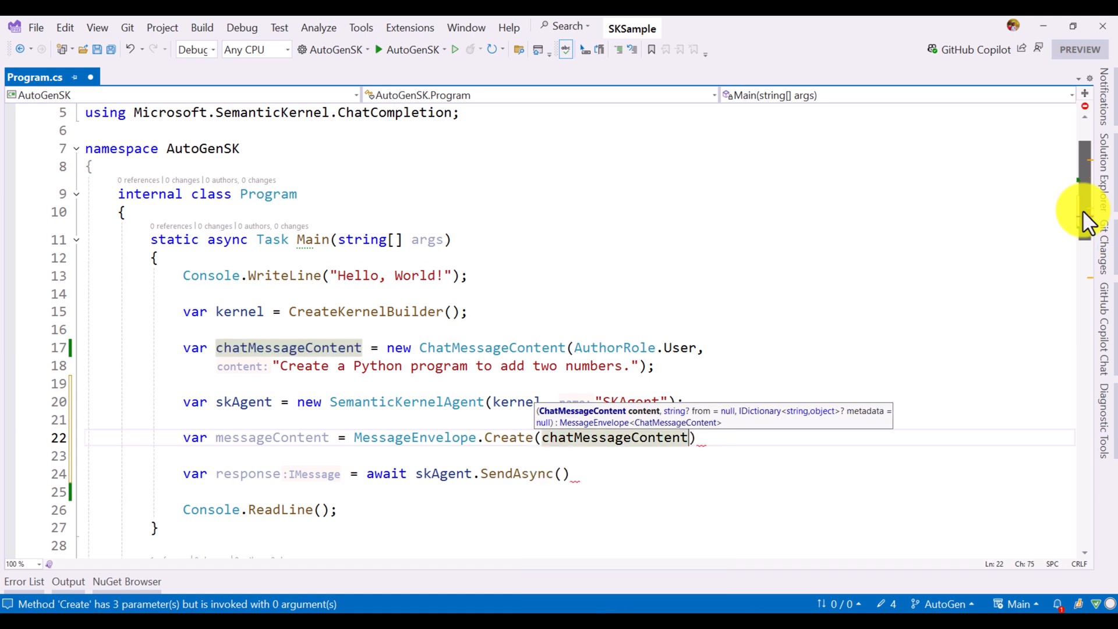
pyautogui.write(';')
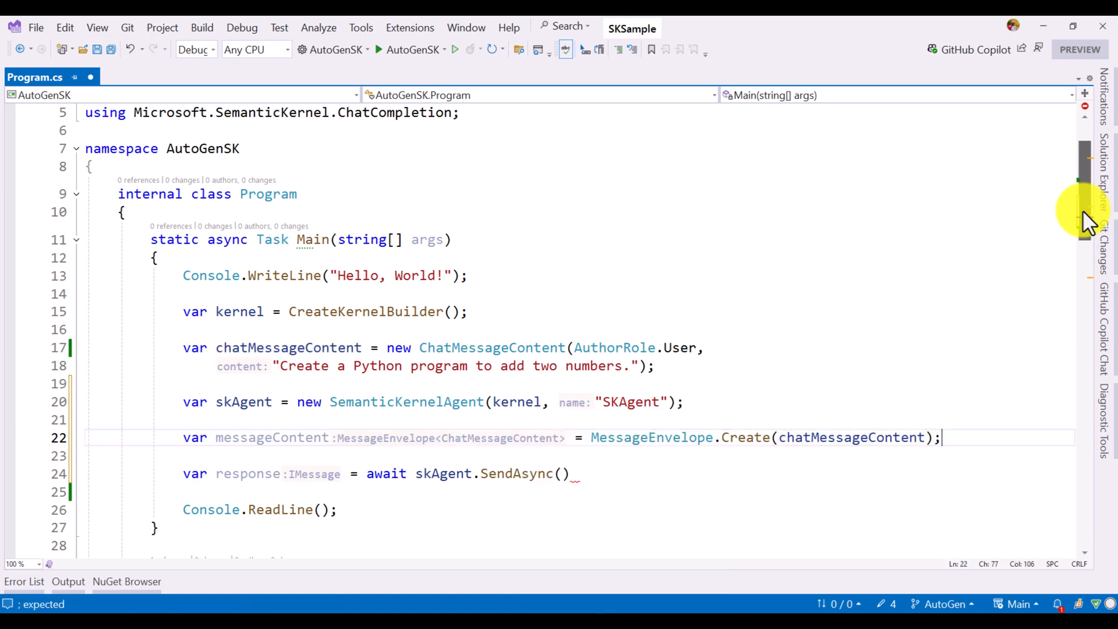
pyautogui.moveTo(407, 445)
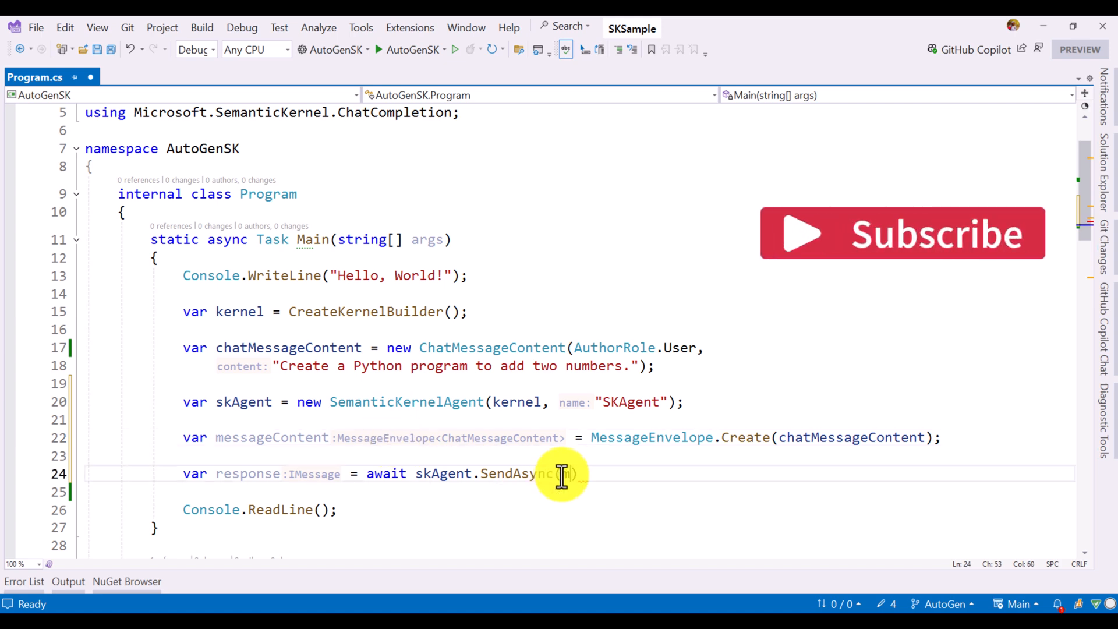
pyautogui.write('messageContent')
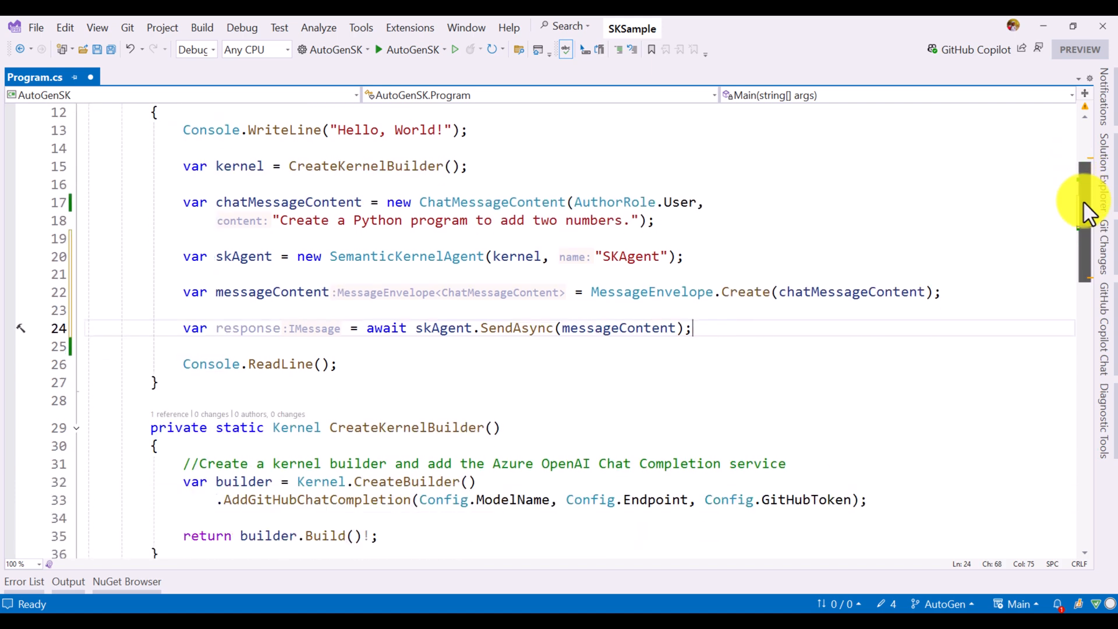
pyautogui.moveTo(777, 321)
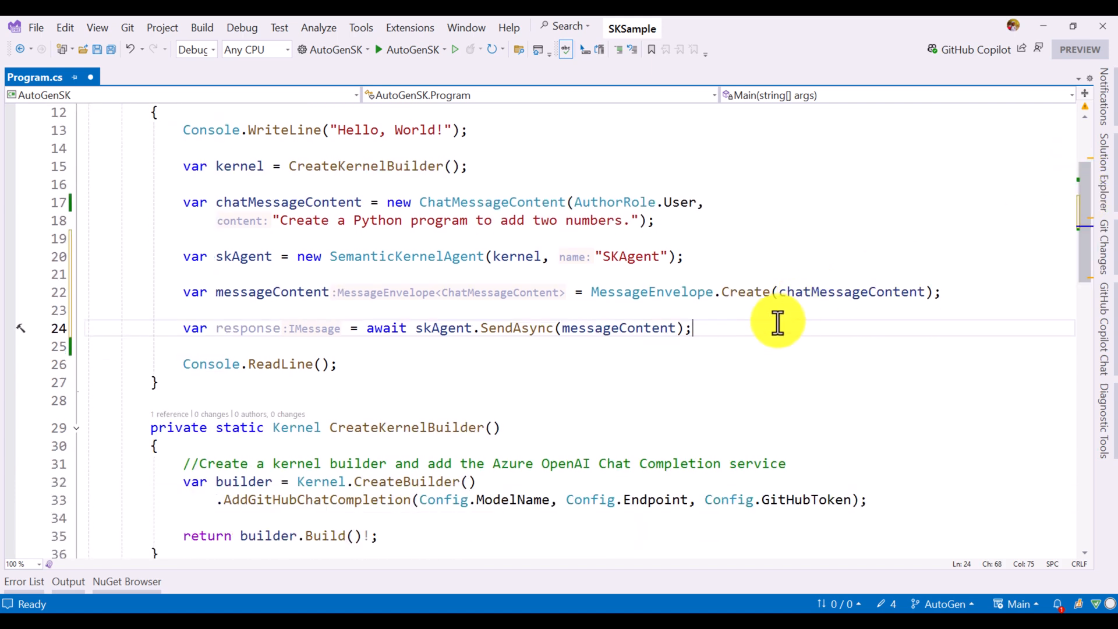
# - Add a Console.WriteLine and declare ChatMessageContent responseContent below the SendAsync line
pyautogui.write('Console.WriteLine(')
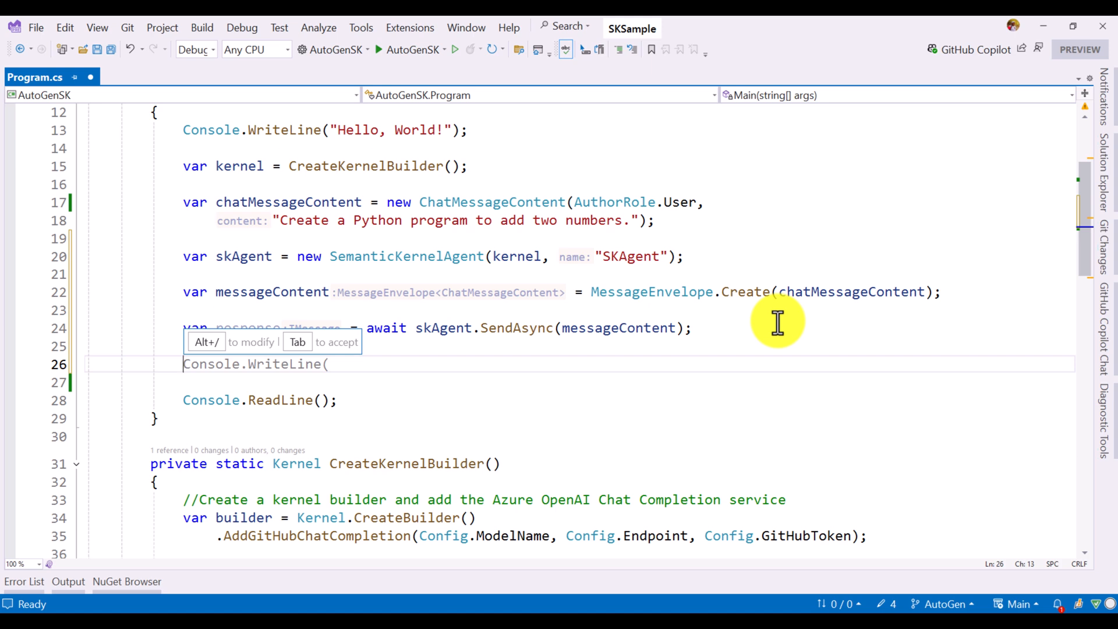
pyautogui.moveTo(375, 356)
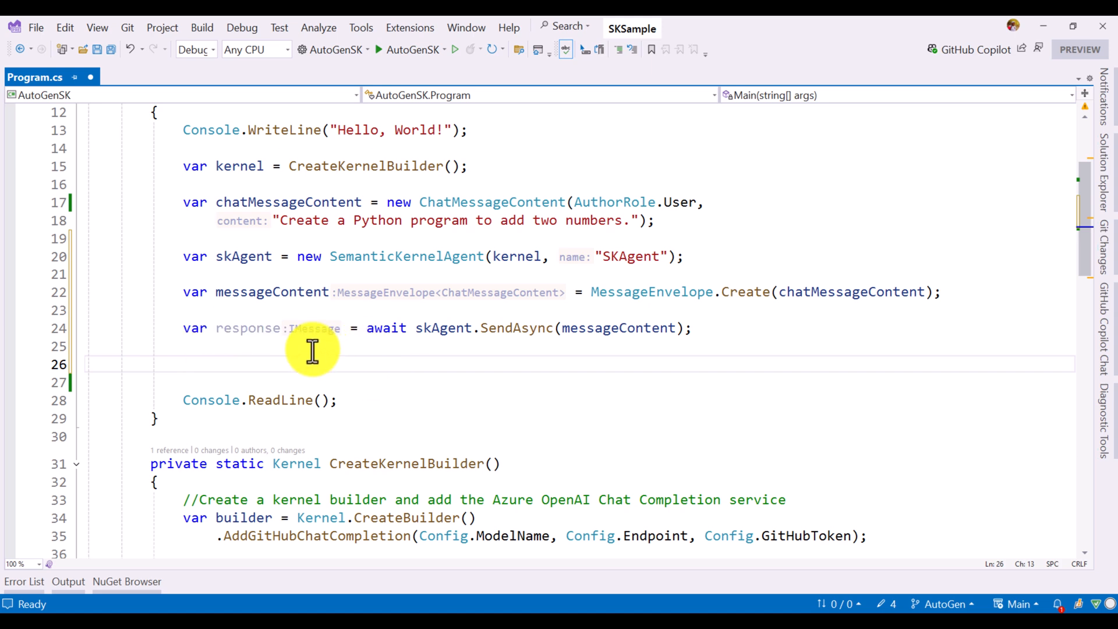
pyautogui.moveTo(257, 327)
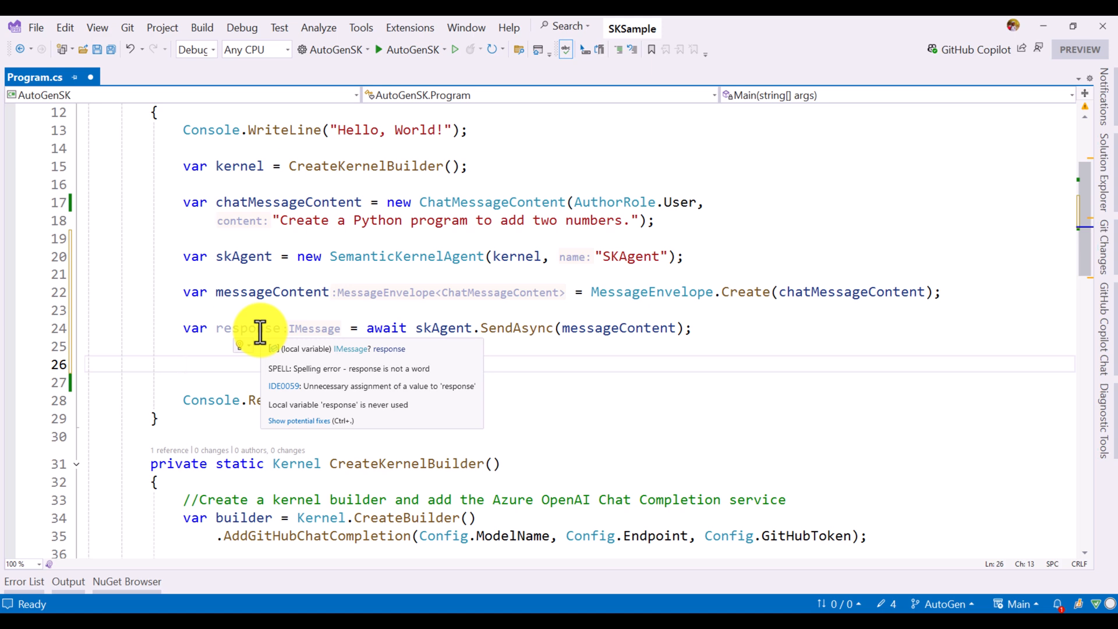
pyautogui.moveTo(666, 175)
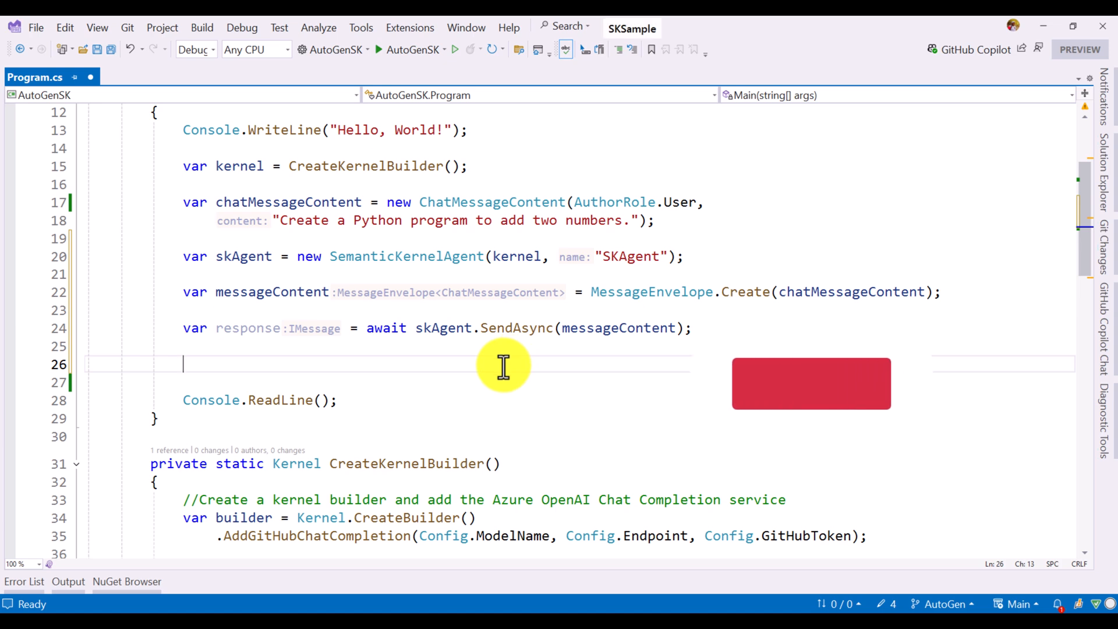
pyautogui.write('ChatMessageContent responseCont')
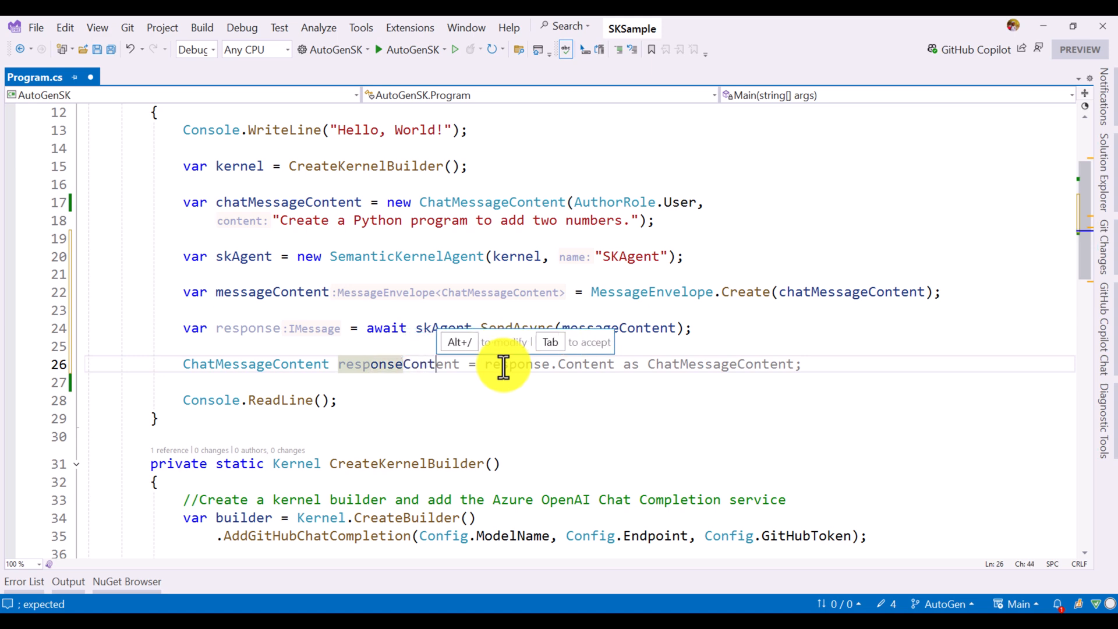
pyautogui.press('Escape')
pyautogui.write('if (response is MessageEnvelope<>')
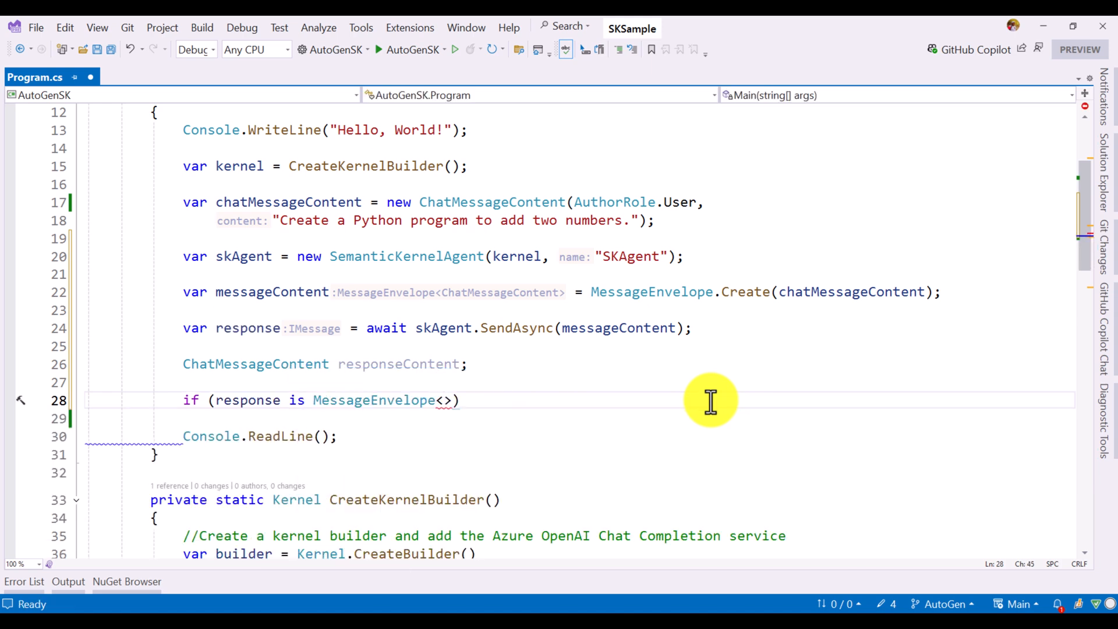
# - Assign envelope.Content to a nullable responseContent defaulting to null, and print its Content
pyautogui.write('ChatMessageCont')
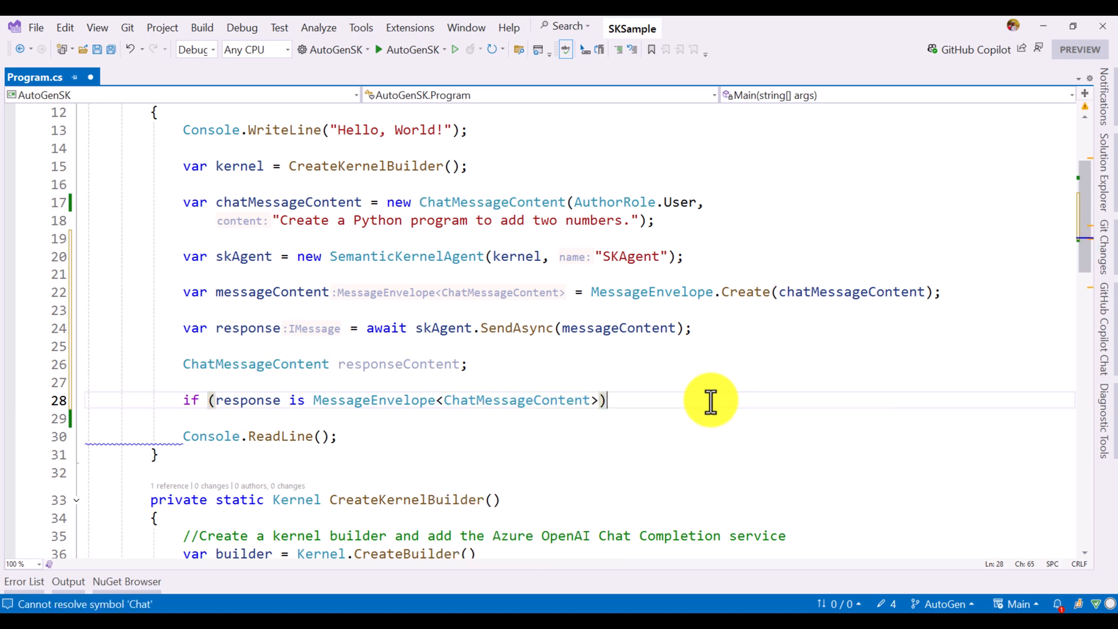
pyautogui.write('envelope')
pyautogui.click(580, 419)
pyautogui.write('{')
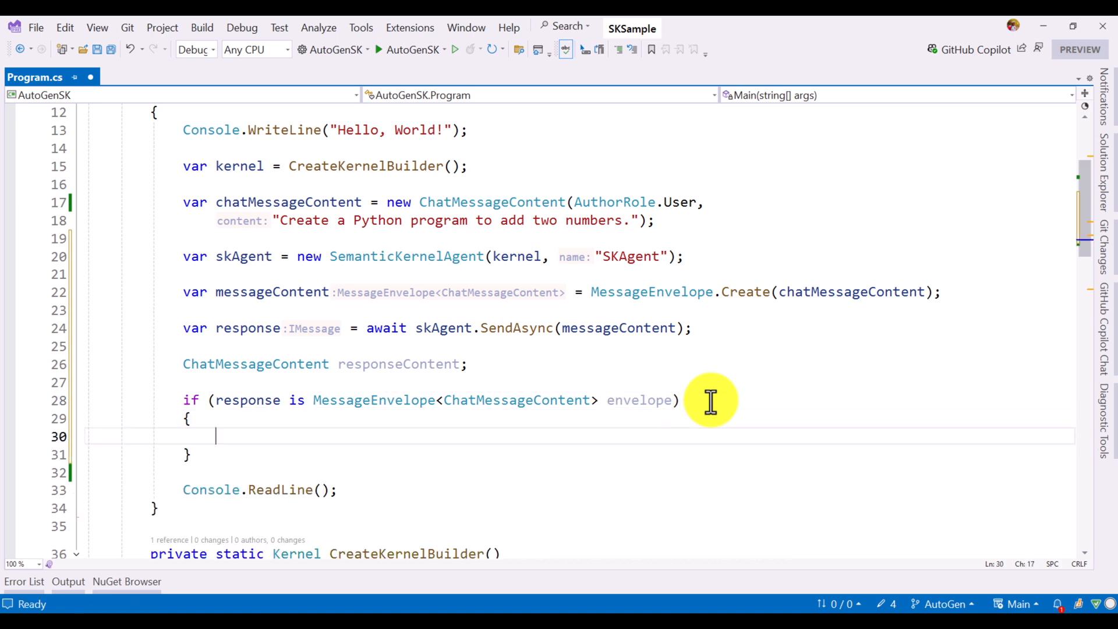
pyautogui.moveTo(350, 388)
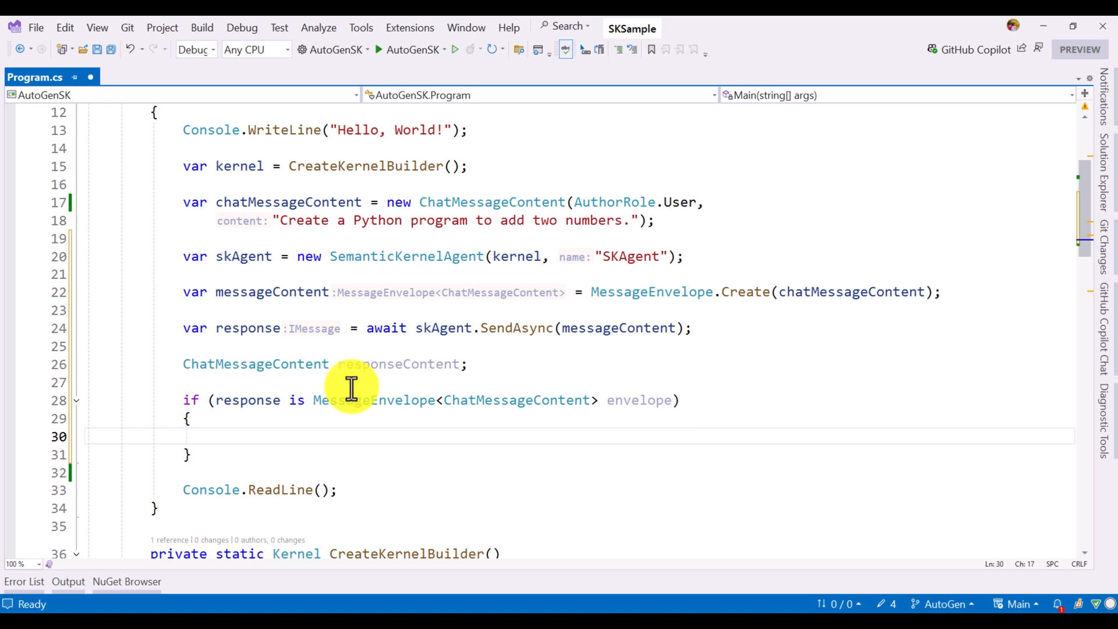
pyautogui.moveTo(356, 399)
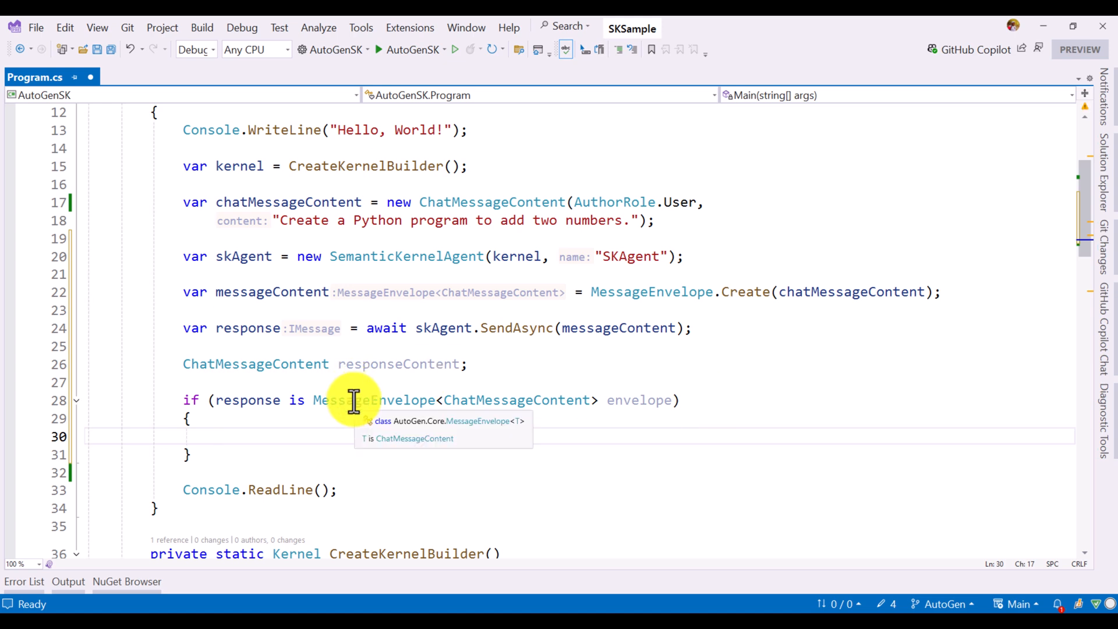
pyautogui.moveTo(412, 406)
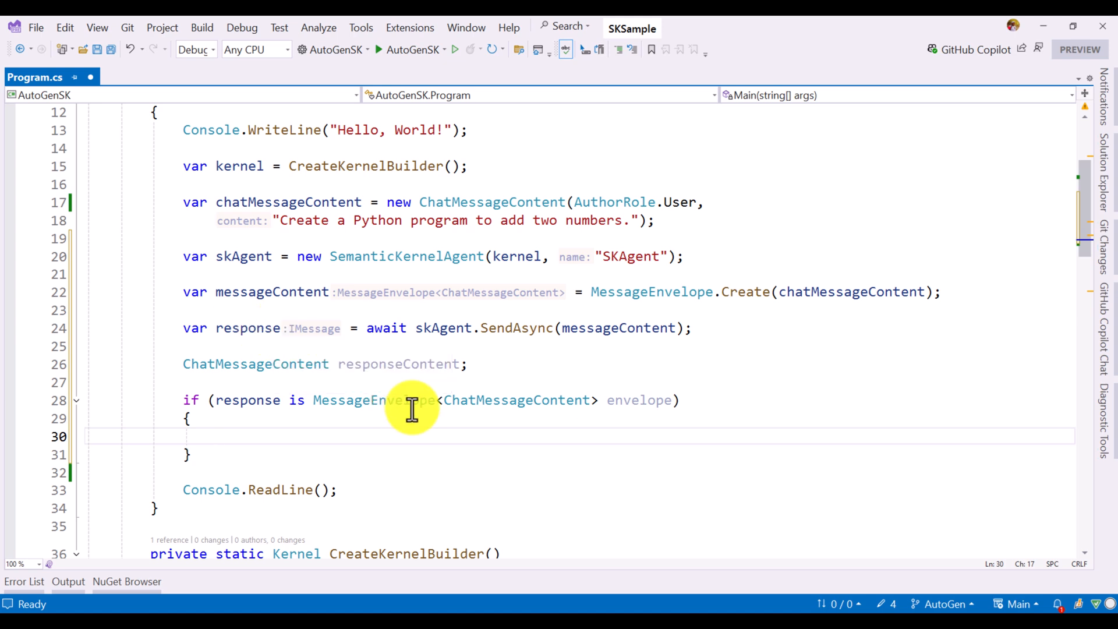
pyautogui.moveTo(517, 400)
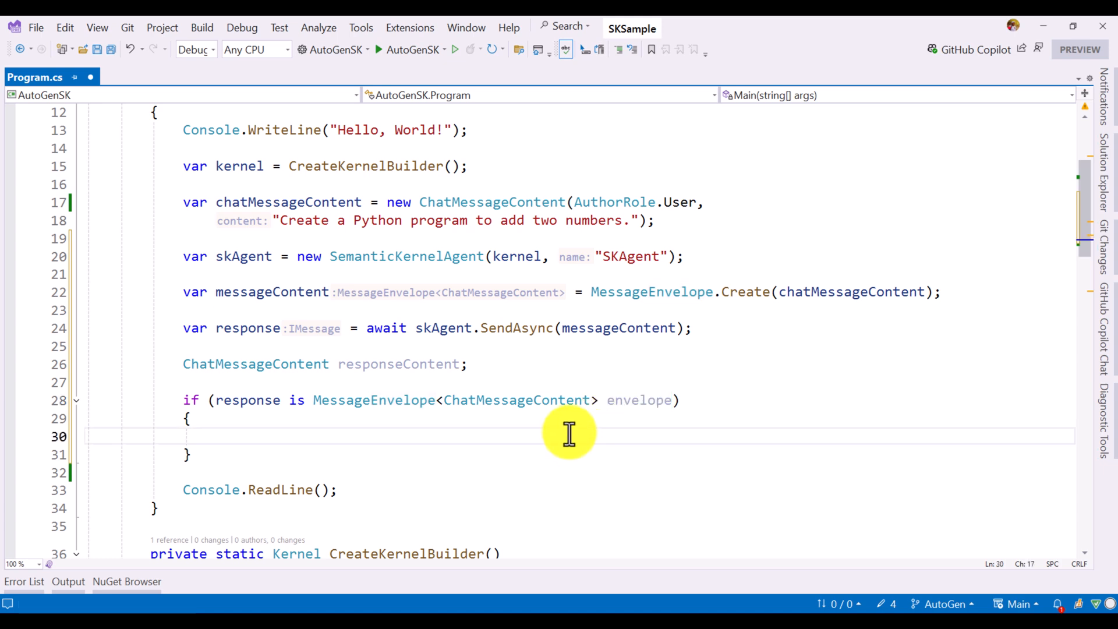
pyautogui.write('responseContent =')
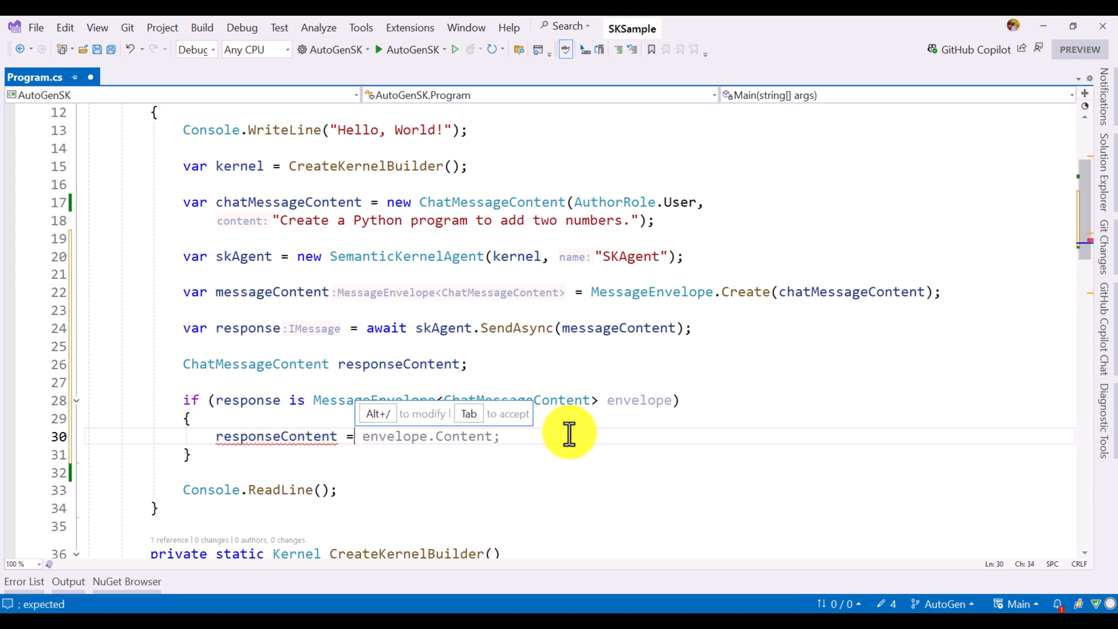
pyautogui.press('Tab')
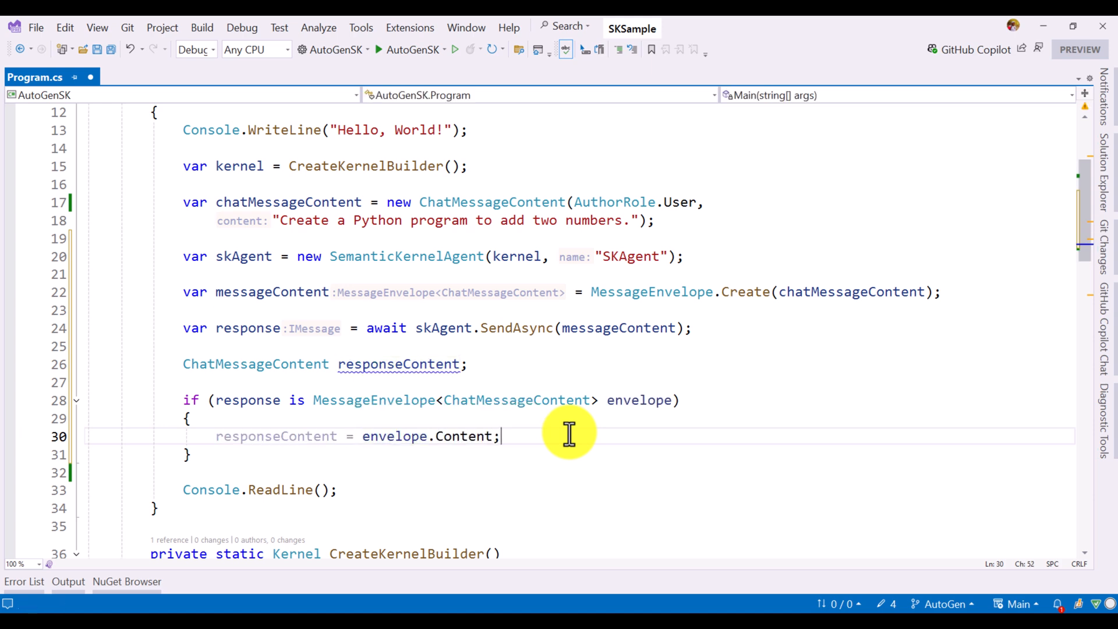
pyautogui.moveTo(329, 447)
pyautogui.write('?')
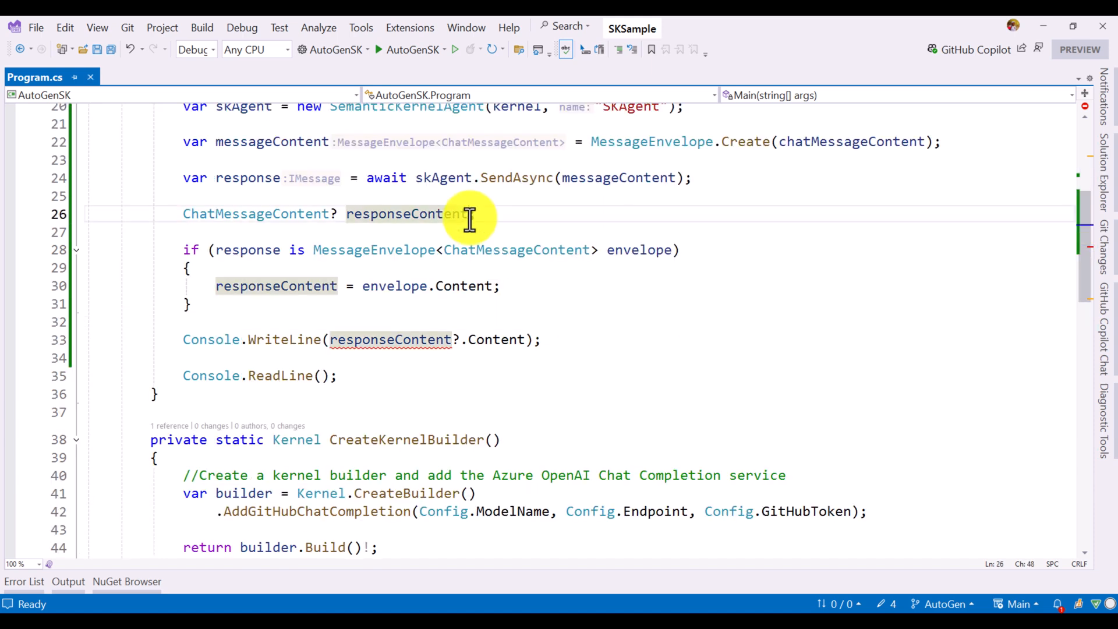
pyautogui.write('= null;')
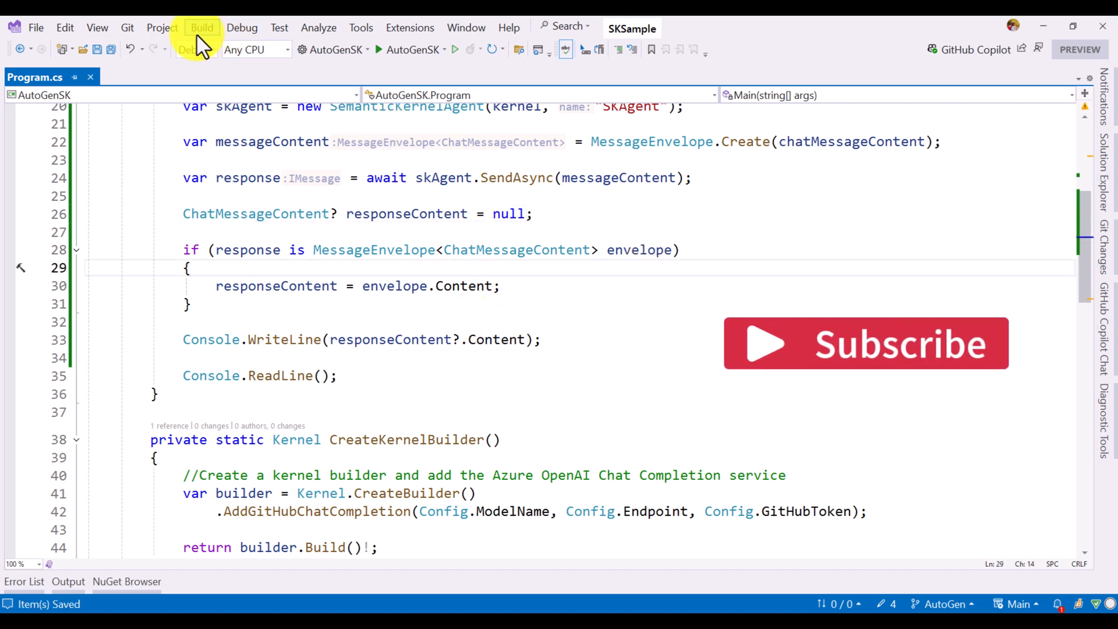
# - Build and run AutoGenSK and view the console's Python add-two-numbers output
pyautogui.click(202, 27)
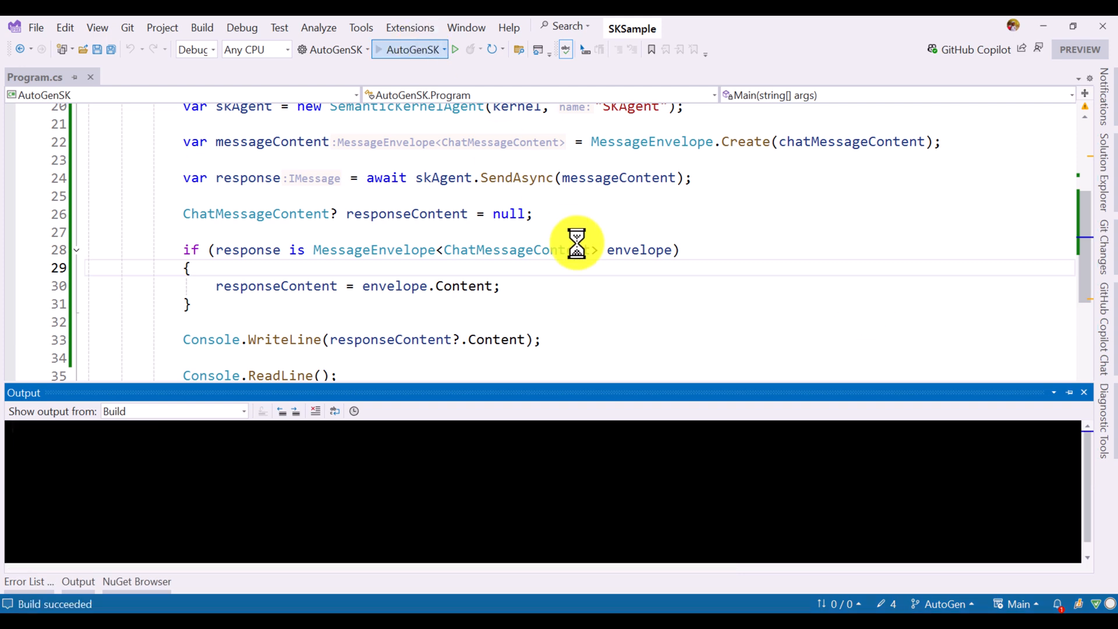
pyautogui.click(455, 49)
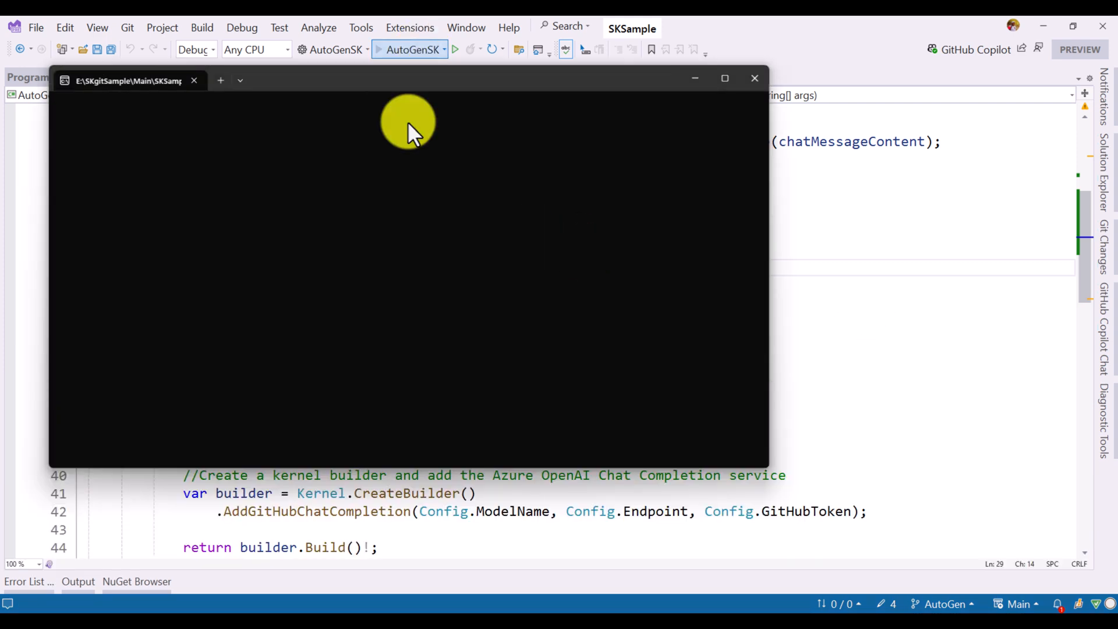
pyautogui.click(454, 49)
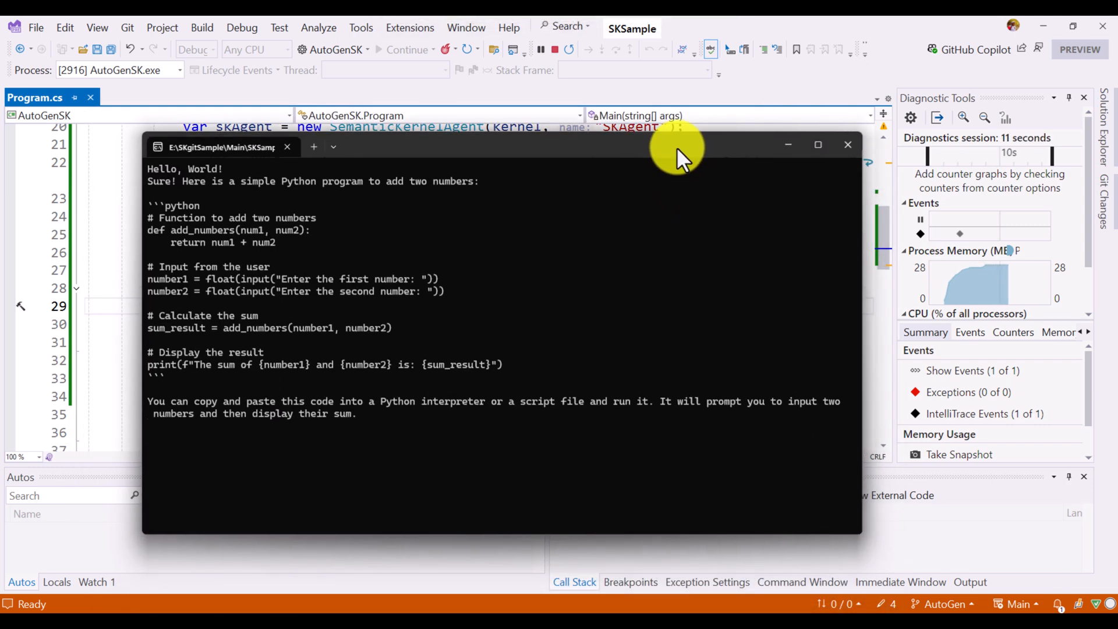
pyautogui.click(847, 143)
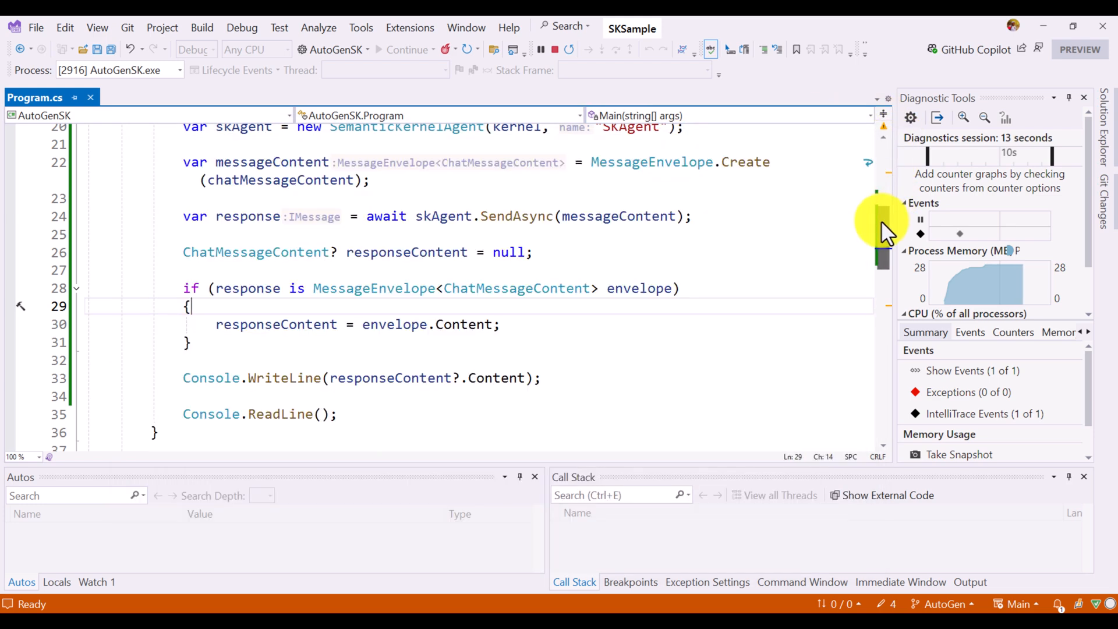
pyautogui.scroll(3)
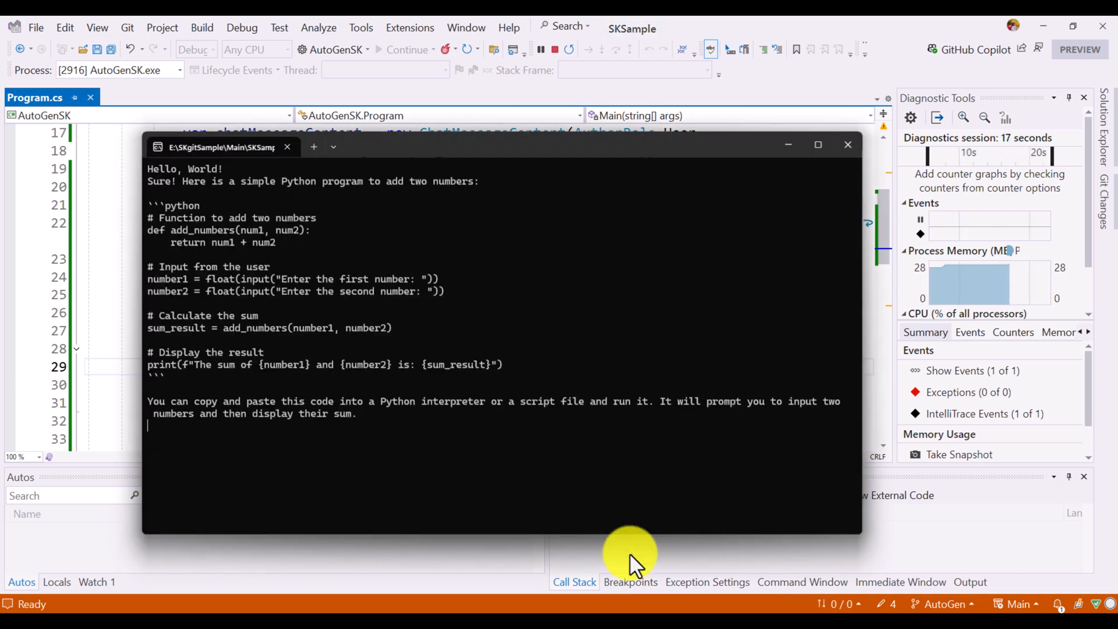
pyautogui.moveTo(285, 292)
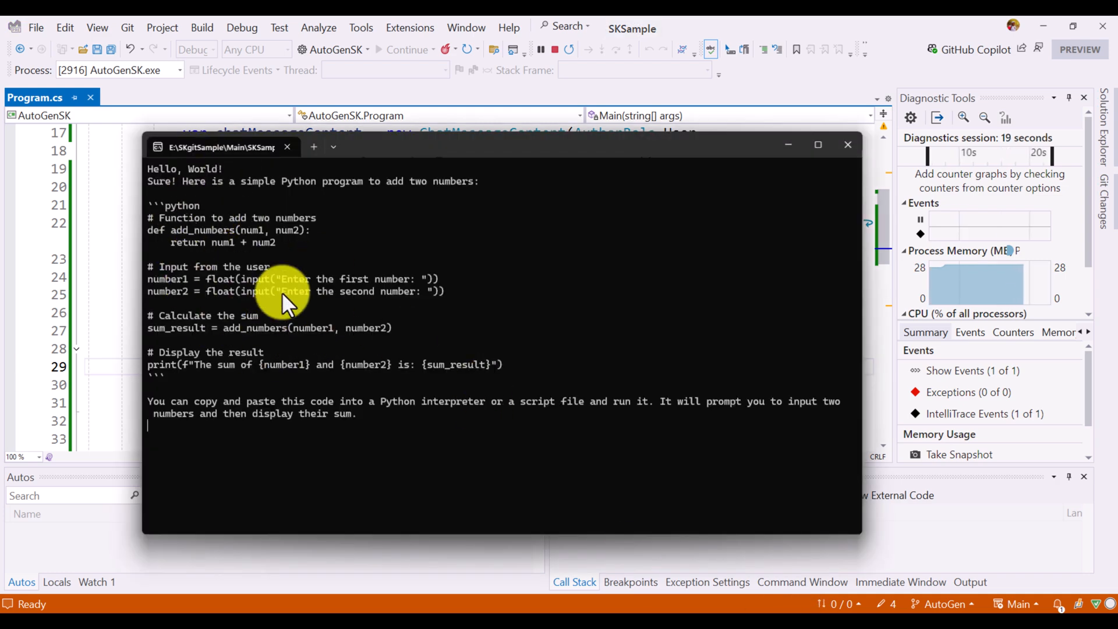